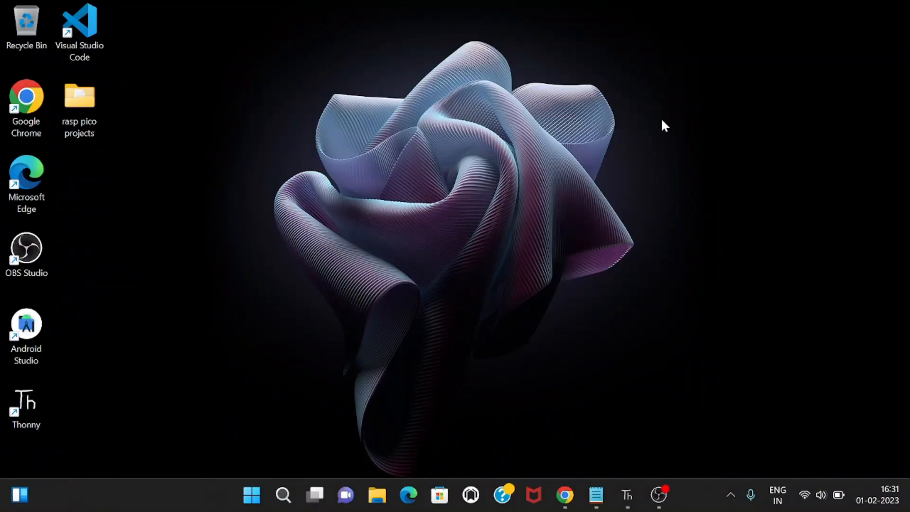
pyautogui.moveTo(858, 89)
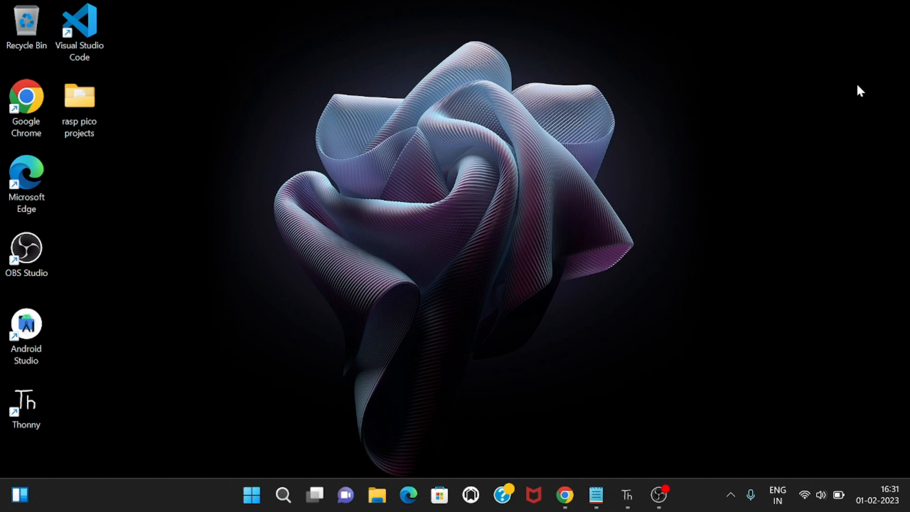
pyautogui.moveTo(489, 96)
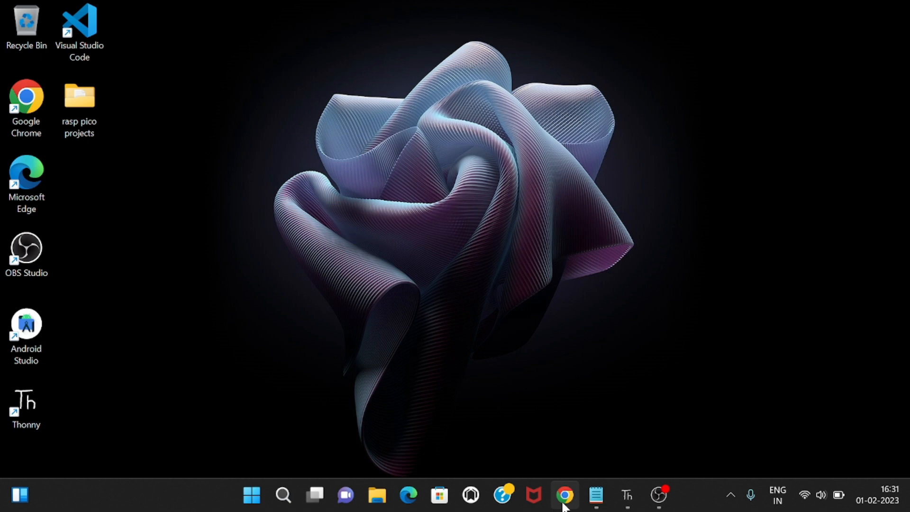
# Google 'rpi pico uf2' in Chrome and reach the MicroPython Pico firmware page.
pyautogui.click(564, 495)
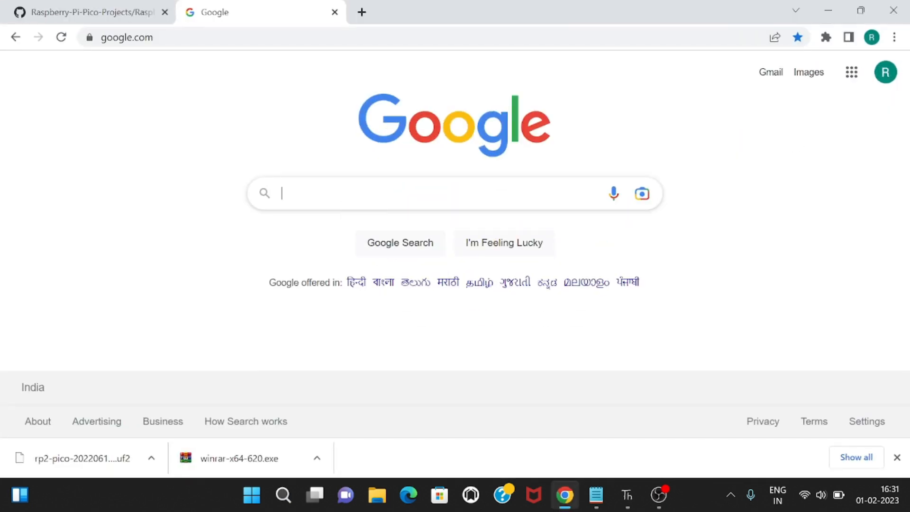
pyautogui.write('rpi pico')
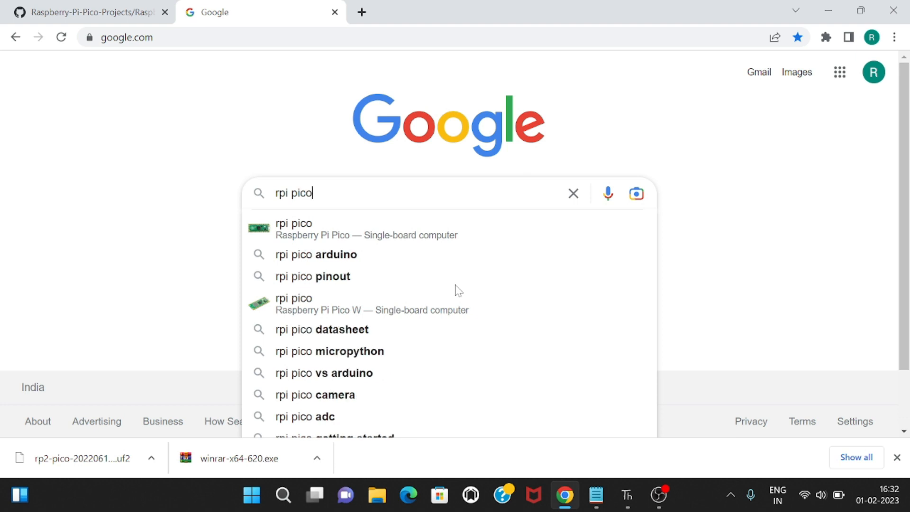
pyautogui.write('u')
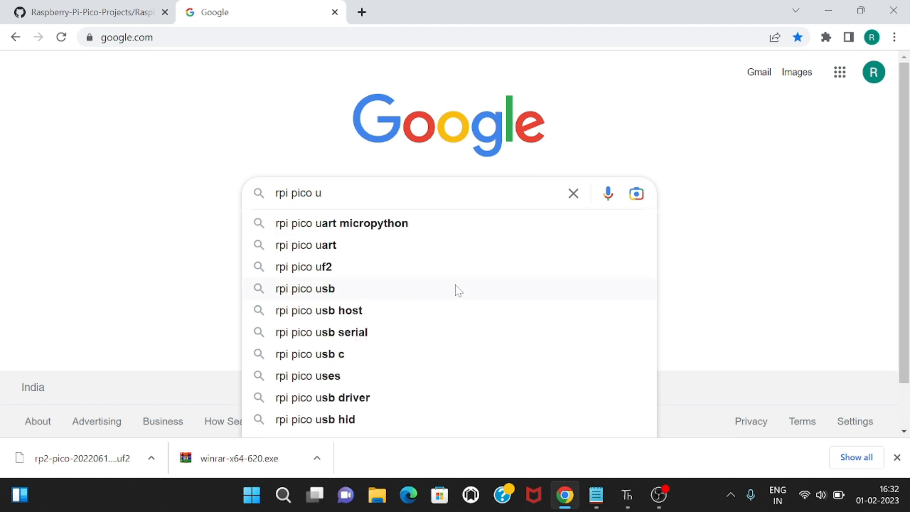
pyautogui.moveTo(325, 272)
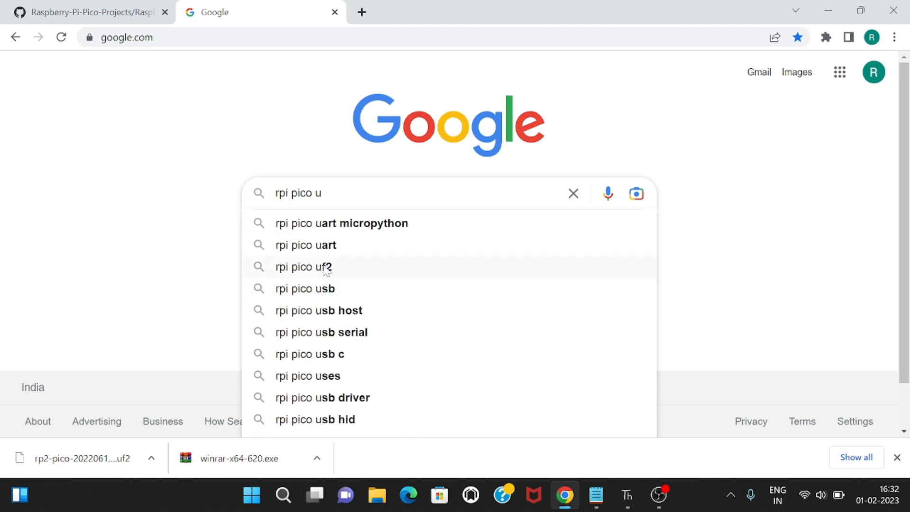
pyautogui.click(304, 267)
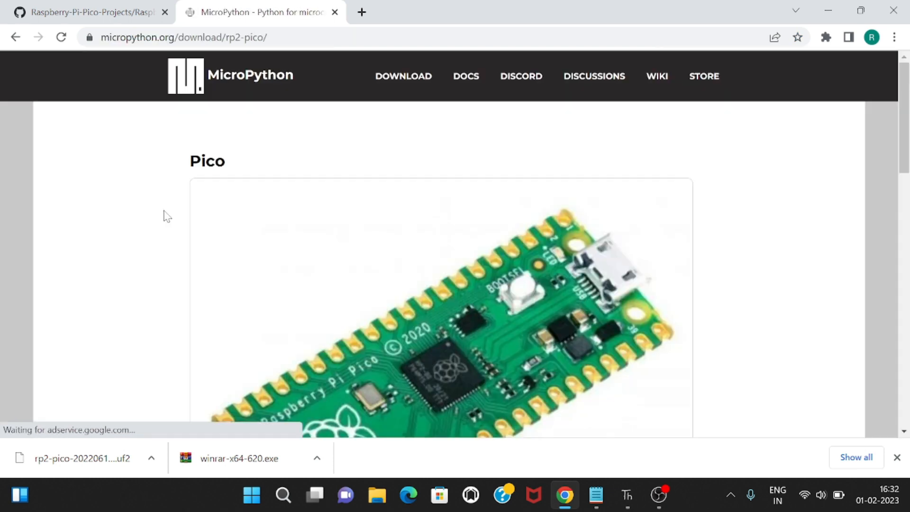
# Review the v1.19.1 release, then show the downloaded rp2-pico UF2 file in its folder.
pyautogui.scroll(-3)
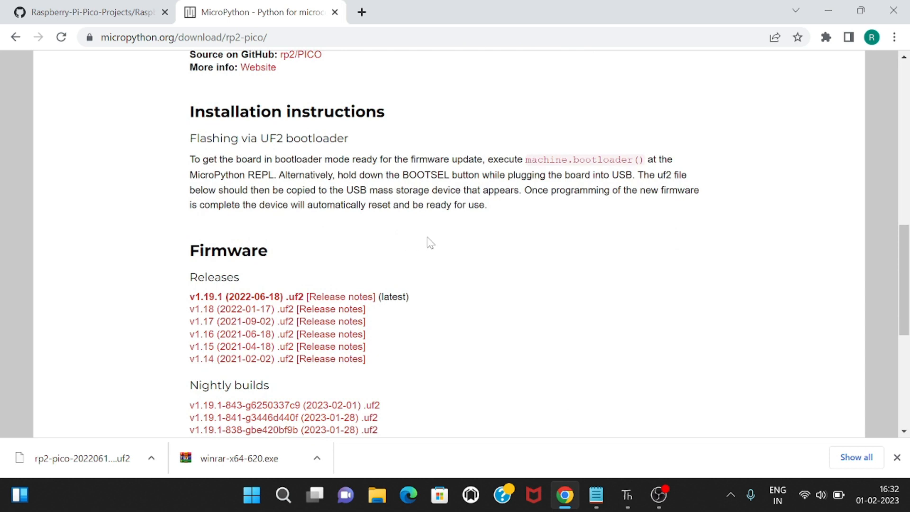
pyautogui.moveTo(288, 287)
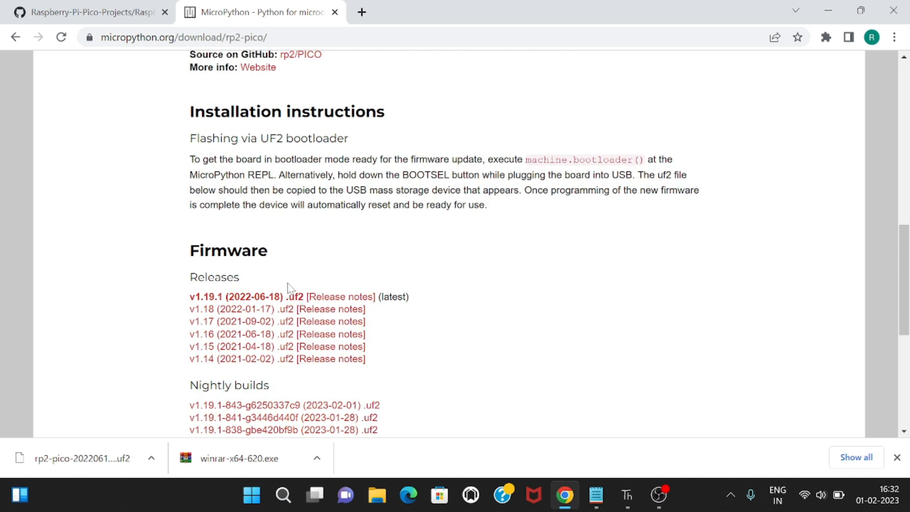
pyautogui.scroll(-3)
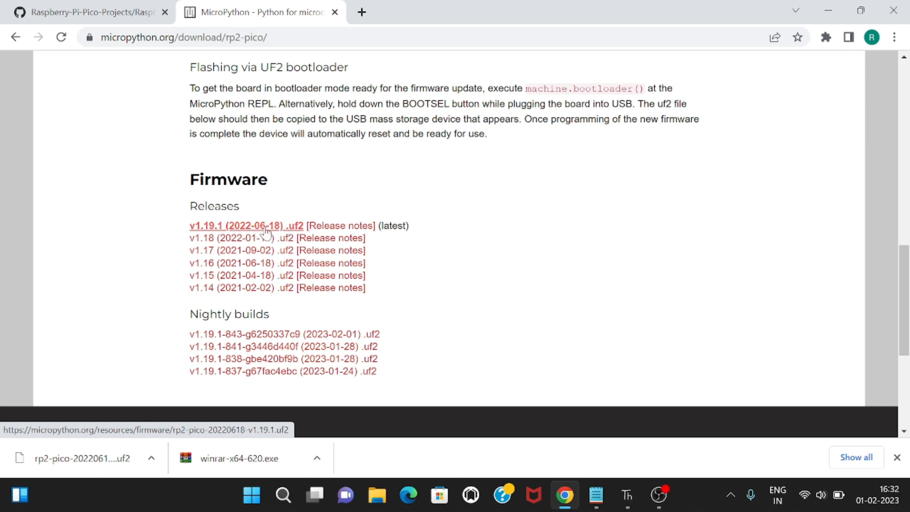
pyautogui.moveTo(284, 235)
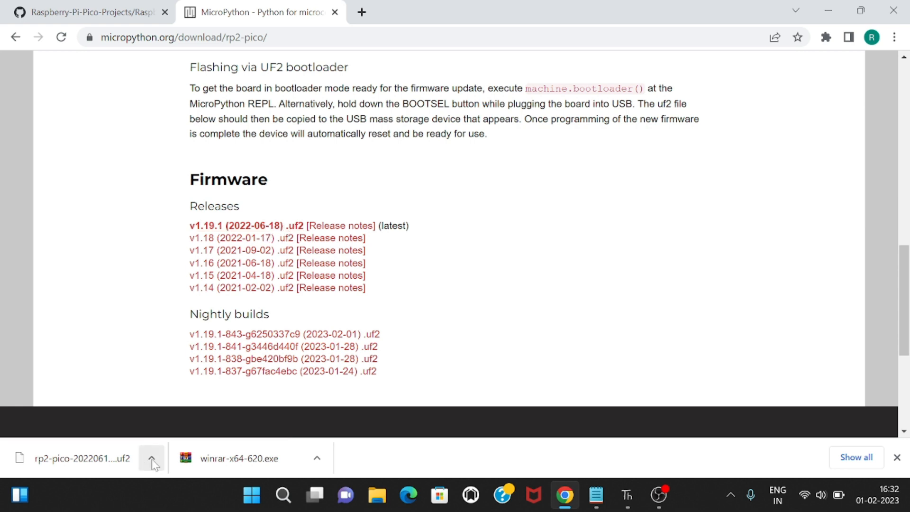
pyautogui.click(150, 458)
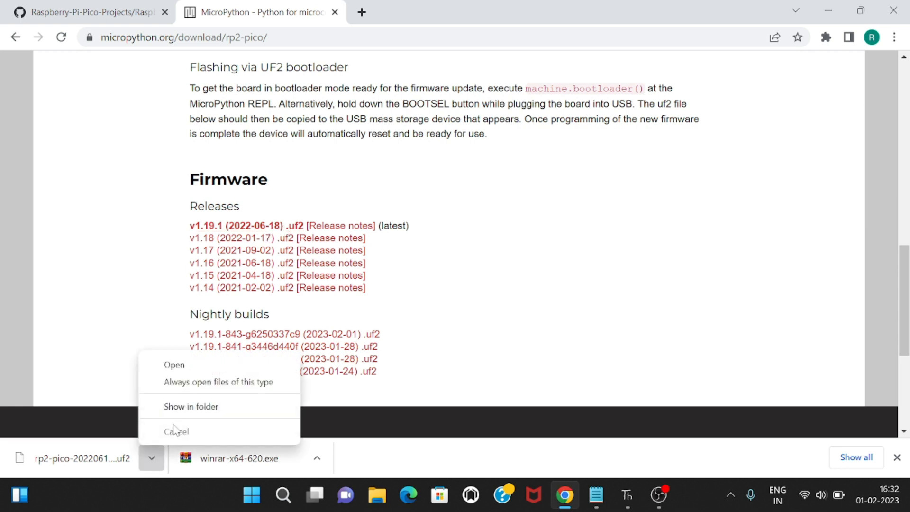
pyautogui.click(189, 405)
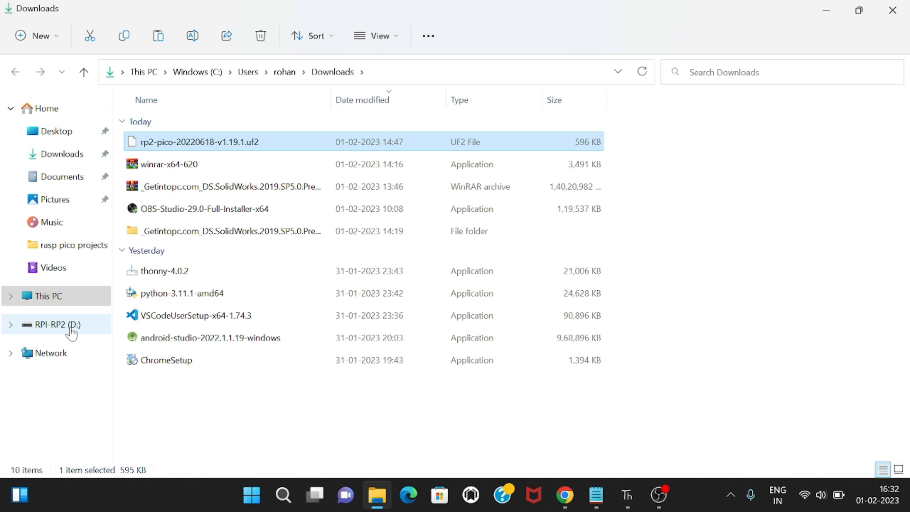
# Browse the Pico's RPI-RP2 (D:) drive showing its INDEX and INFO_UF2 files.
pyautogui.click(55, 324)
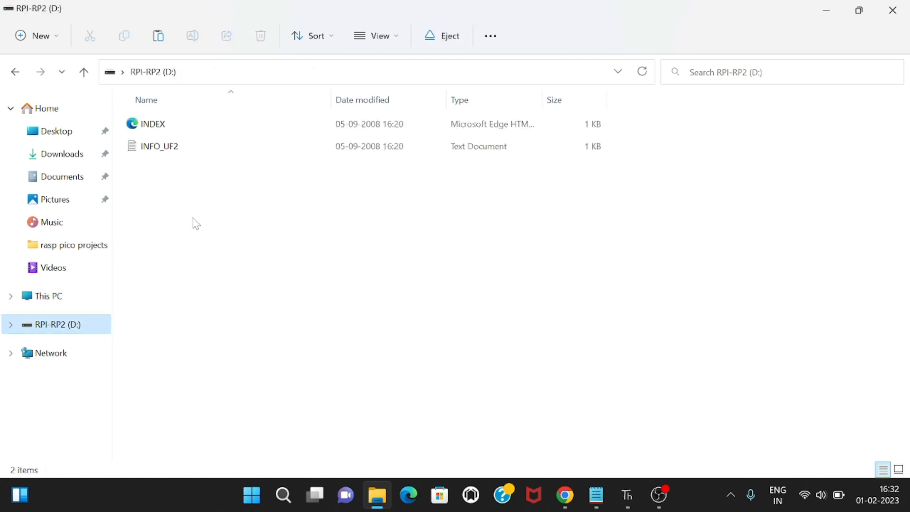
pyautogui.moveTo(198, 216)
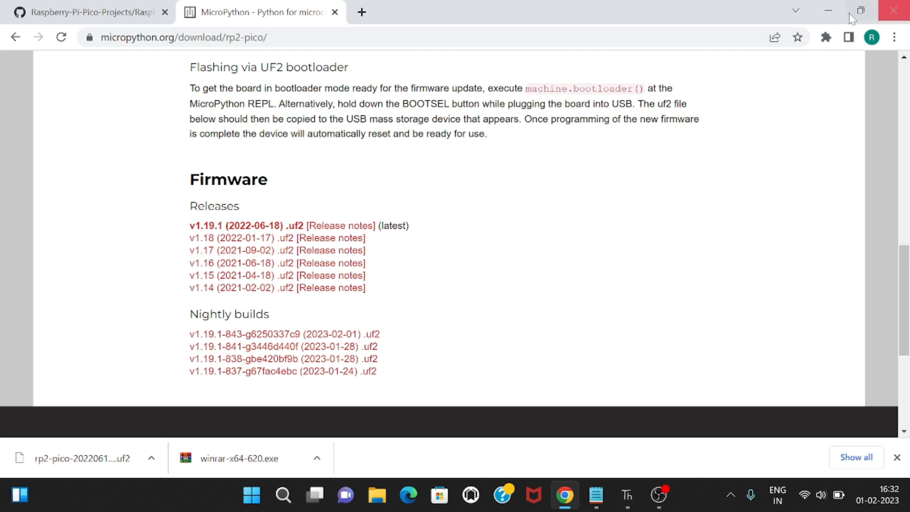
# Minimize Chrome and launch Thonny from its desktop shortcut.
pyautogui.click(894, 10)
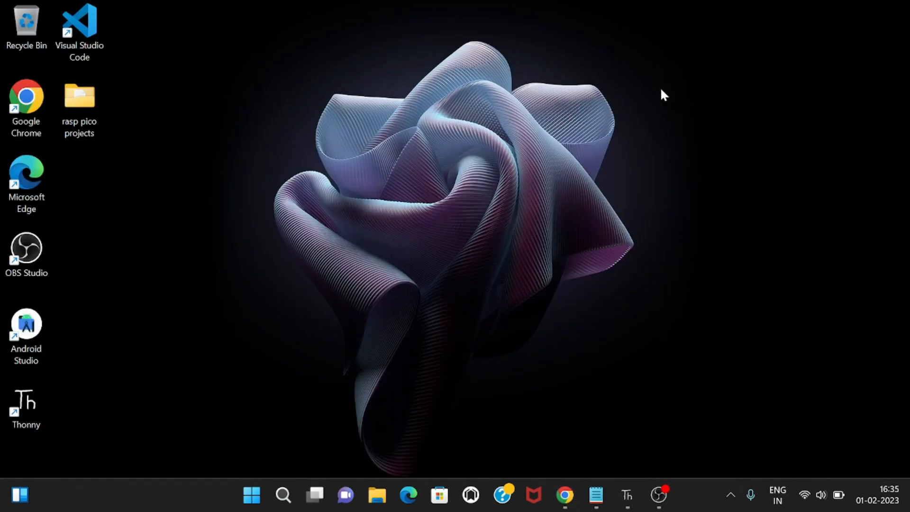
pyautogui.moveTo(877, 102)
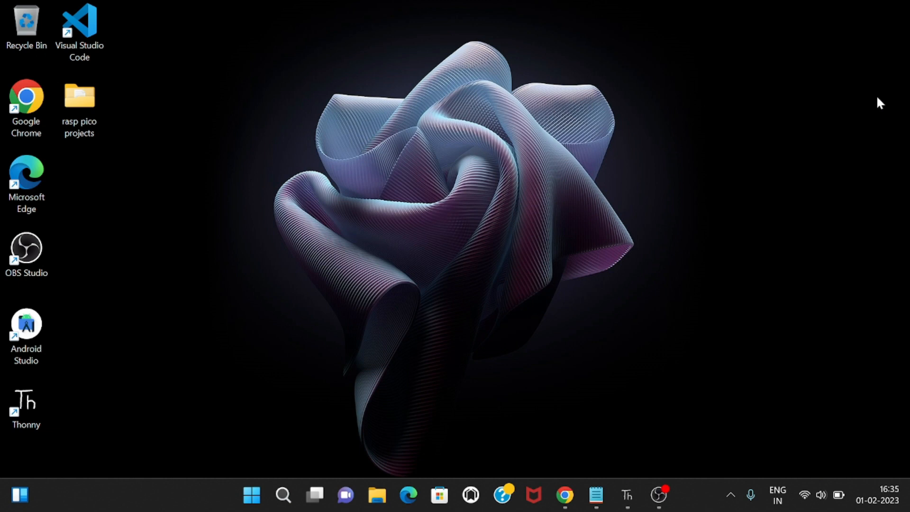
pyautogui.click(26, 404)
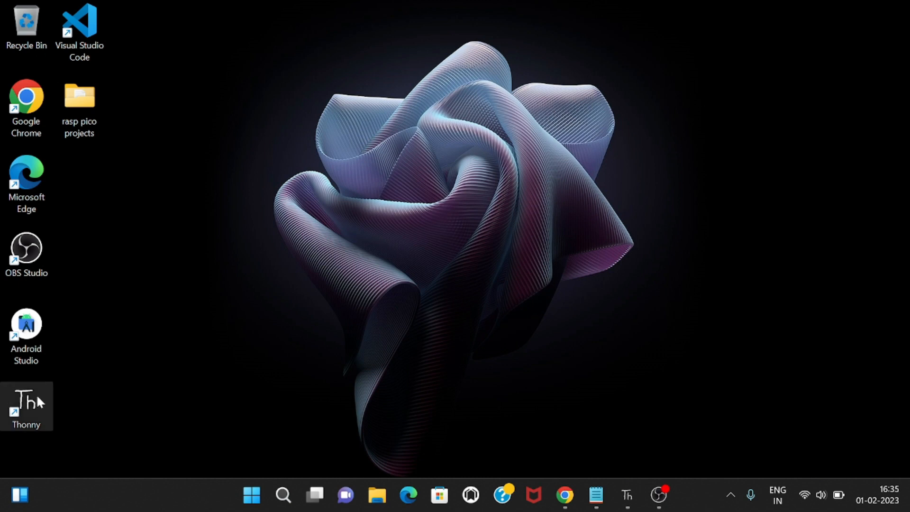
pyautogui.doubleClick(27, 404)
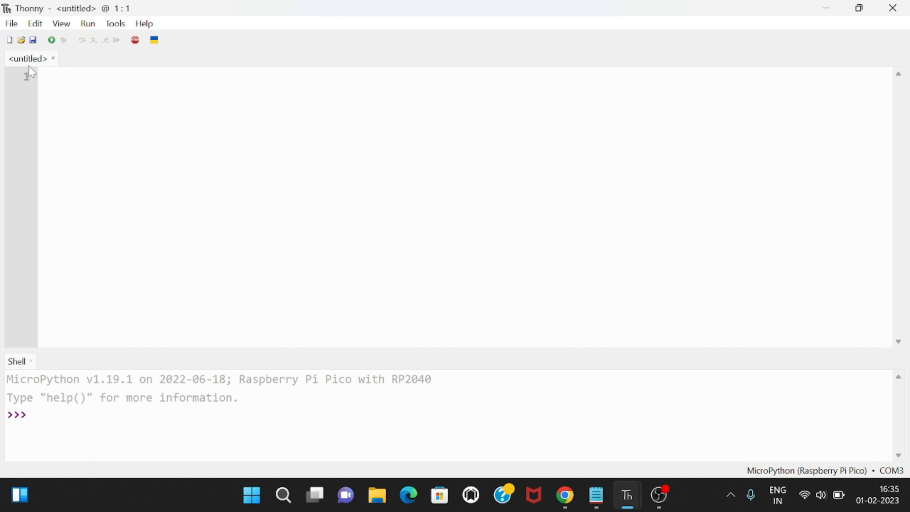
# Load lcd_api.py from the Raspberry Pi Pico into the Thonny editor.
pyautogui.click(10, 23)
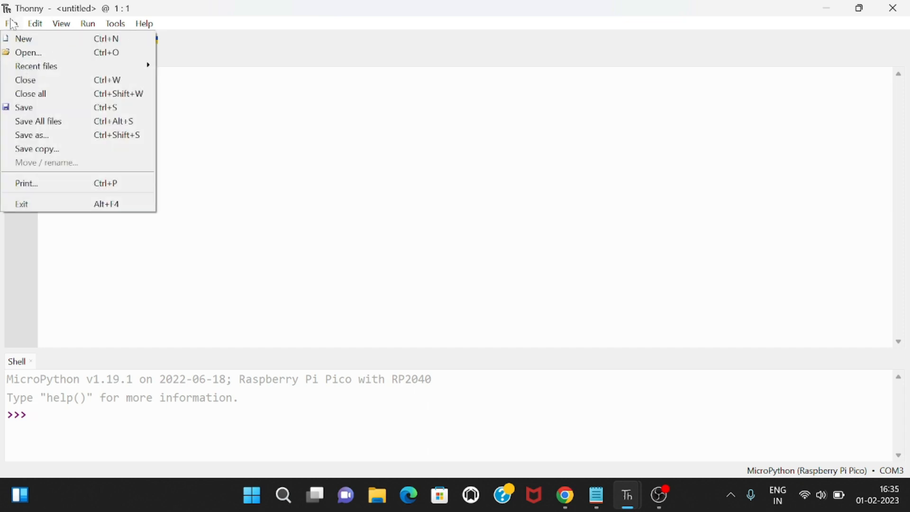
pyautogui.moveTo(36, 66)
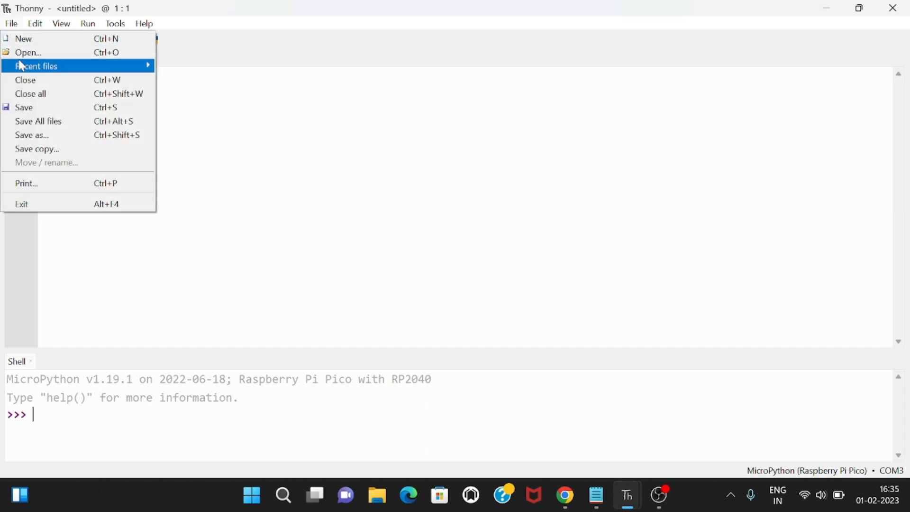
pyautogui.click(26, 52)
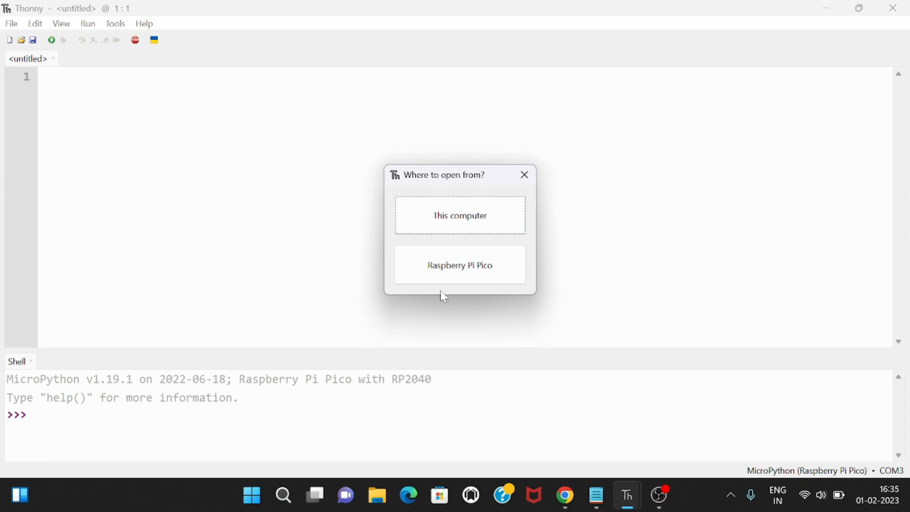
pyautogui.click(460, 266)
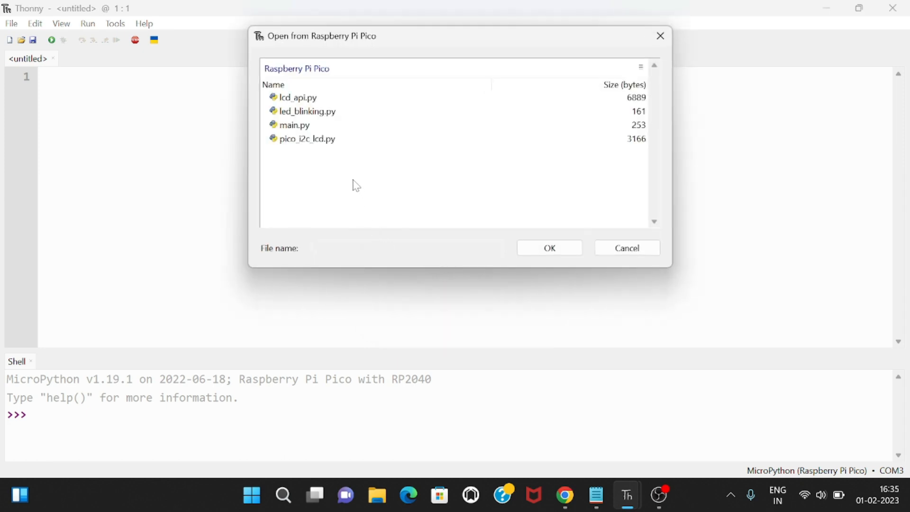
pyautogui.moveTo(289, 141)
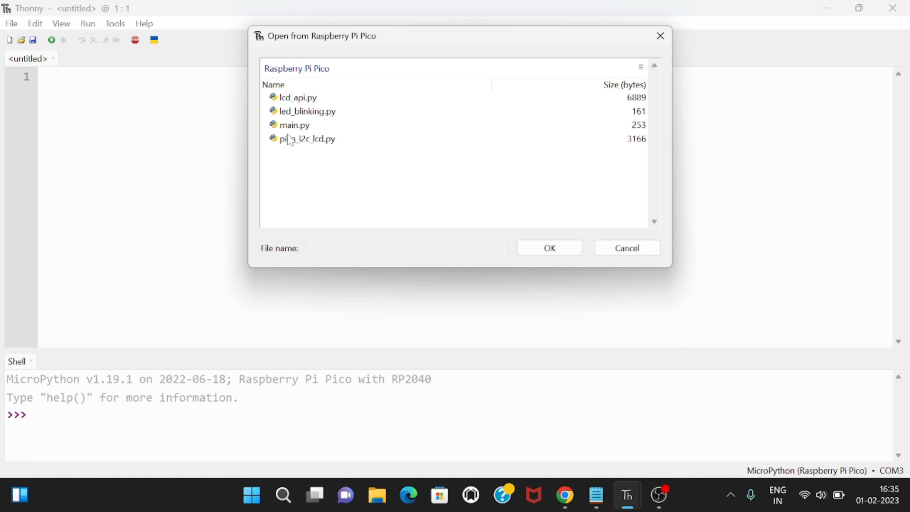
pyautogui.moveTo(294, 122)
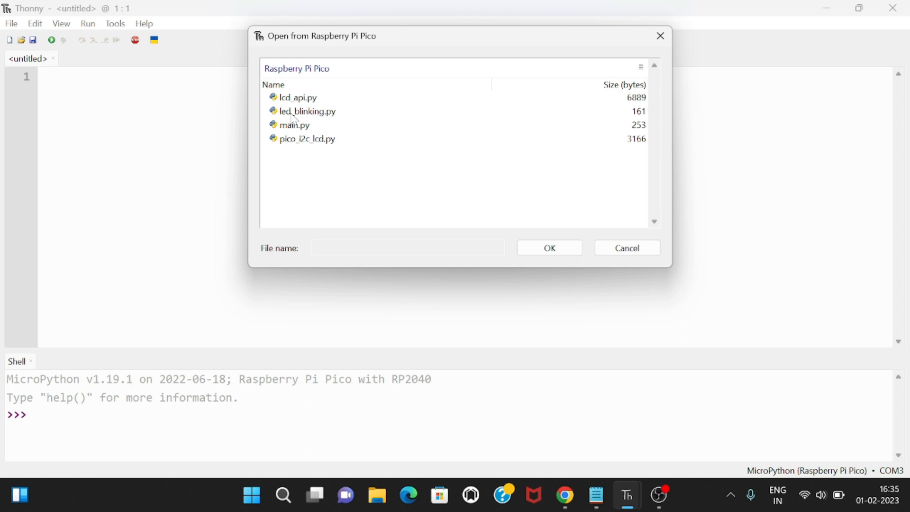
pyautogui.moveTo(320, 124)
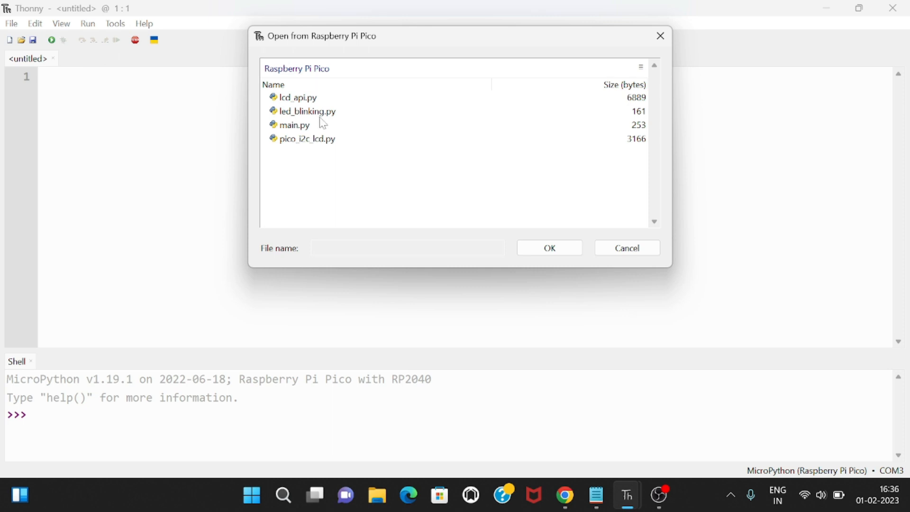
pyautogui.moveTo(299, 100)
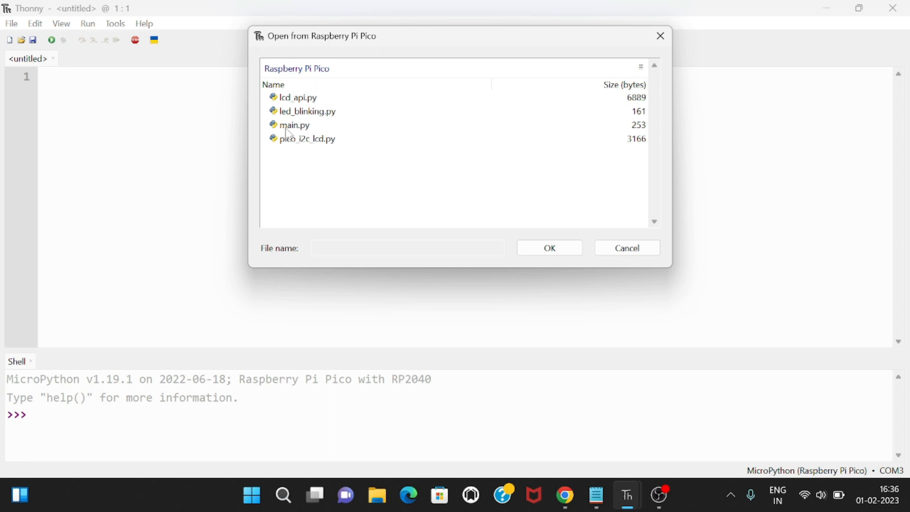
pyautogui.moveTo(296, 153)
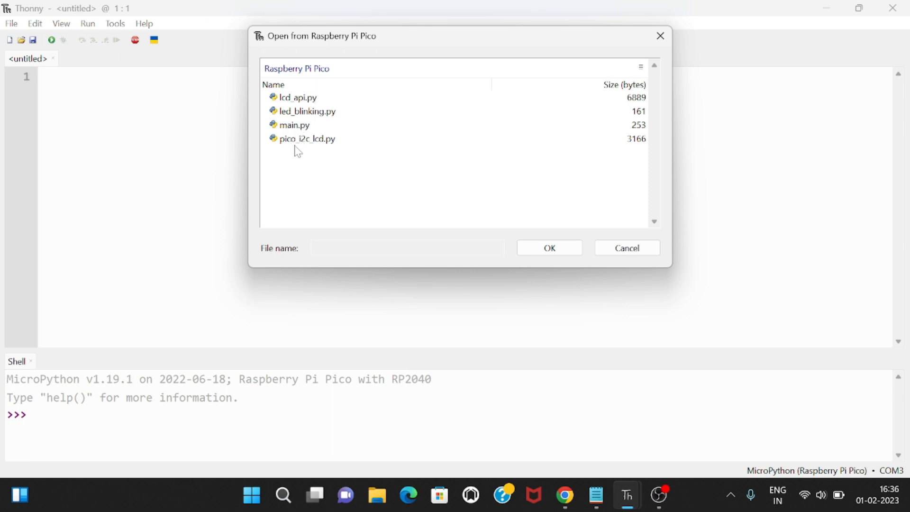
pyautogui.click(293, 97)
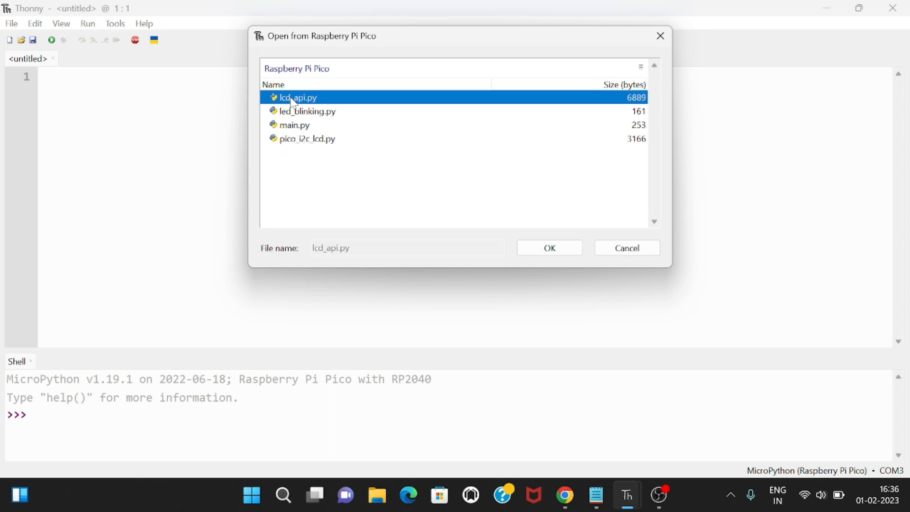
pyautogui.click(549, 248)
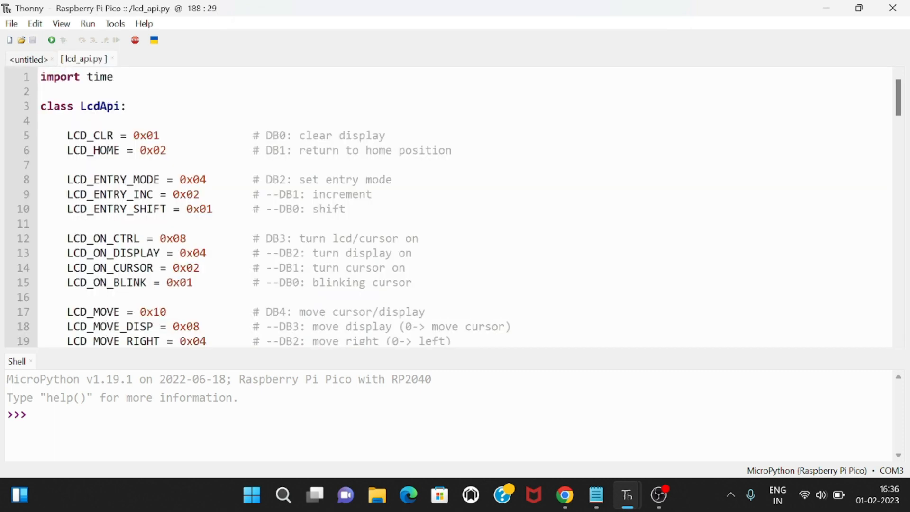
# Load main.py from the Raspberry Pi Pico into the editor.
pyautogui.click(29, 59)
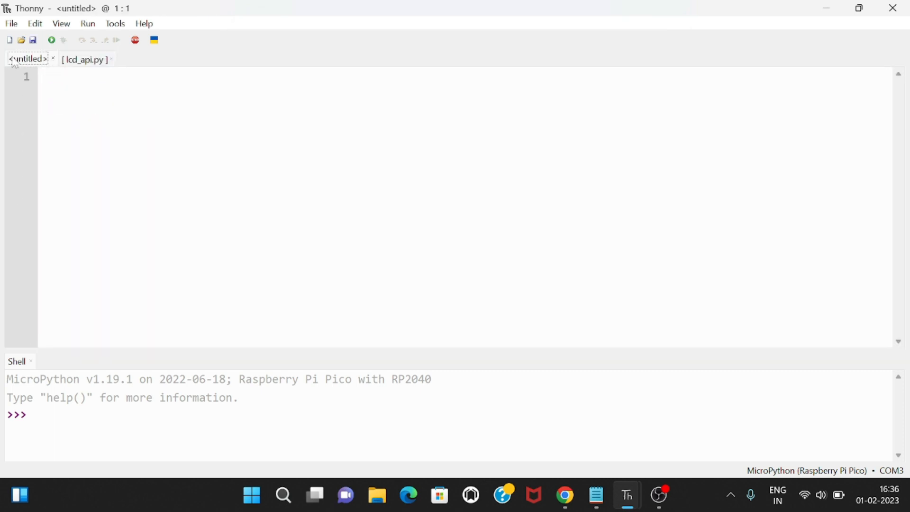
pyautogui.click(11, 23)
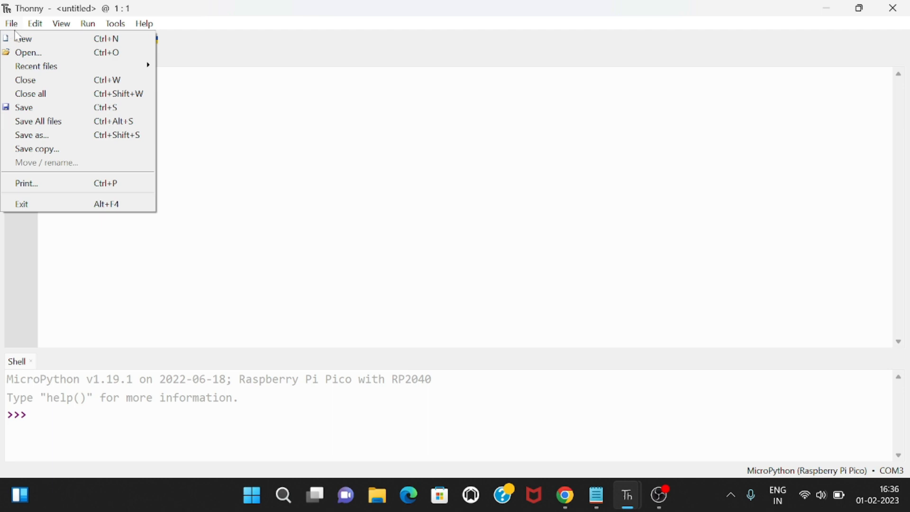
pyautogui.click(29, 49)
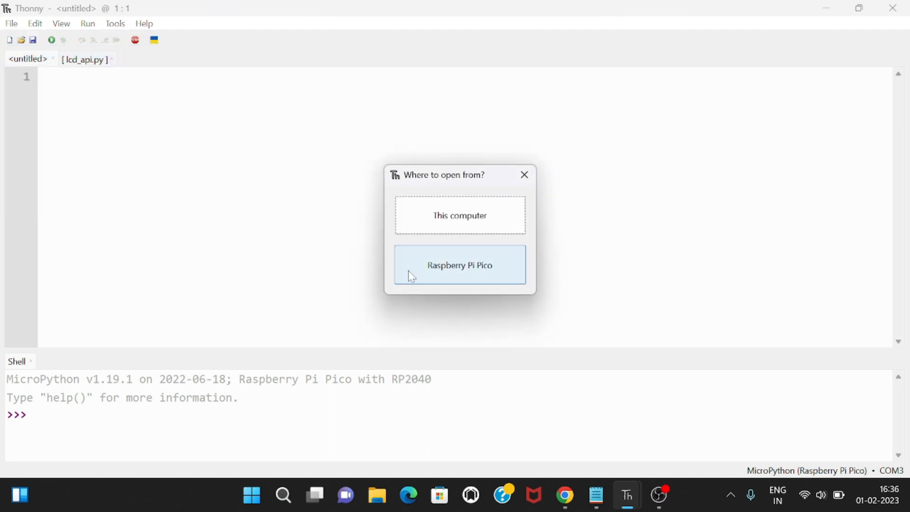
pyautogui.click(461, 265)
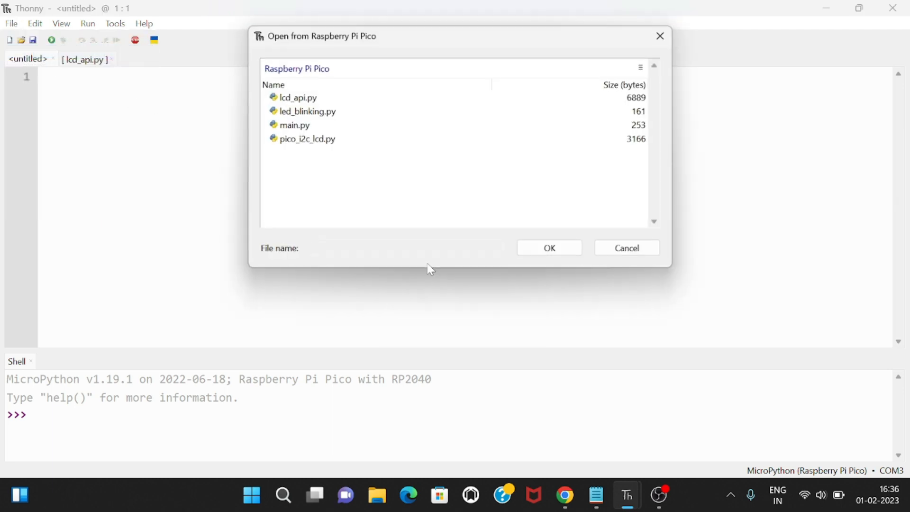
pyautogui.click(294, 125)
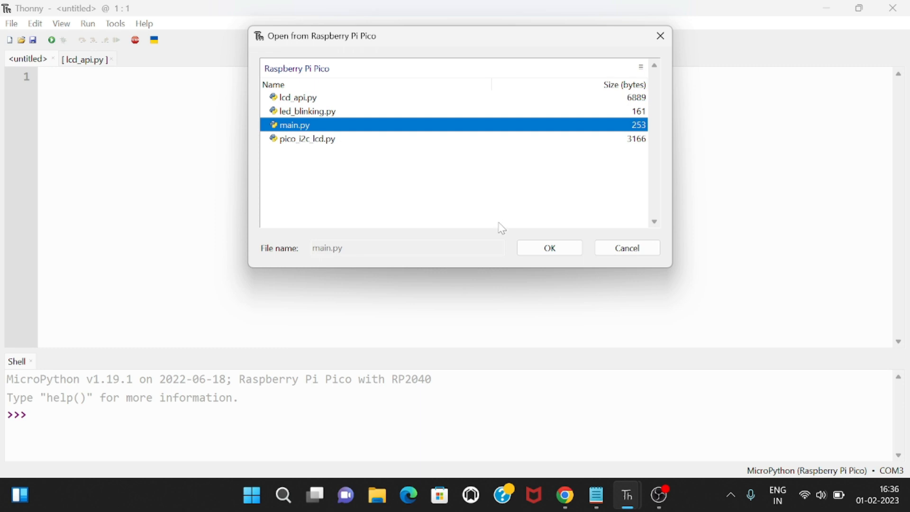
pyautogui.click(550, 247)
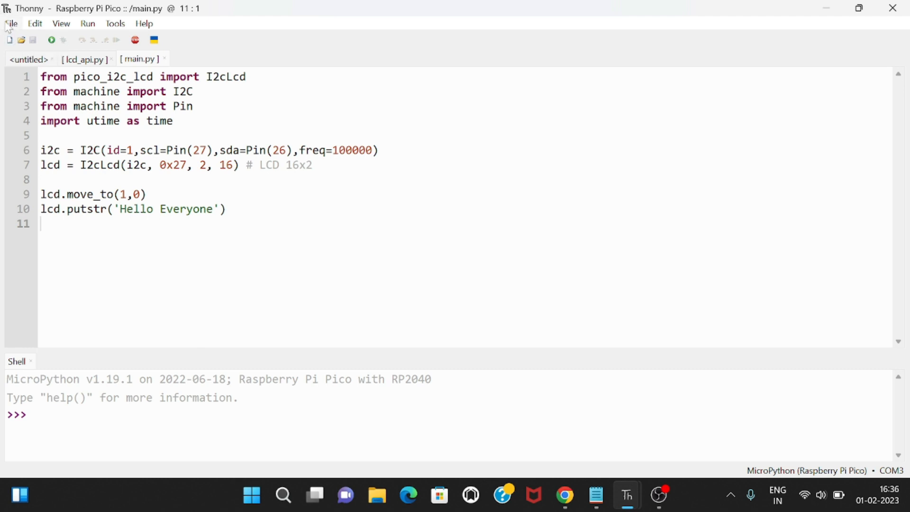
# Load pico_i2c_lcd.py from the Pico, close the untitled file and show main.py.
pyautogui.click(10, 23)
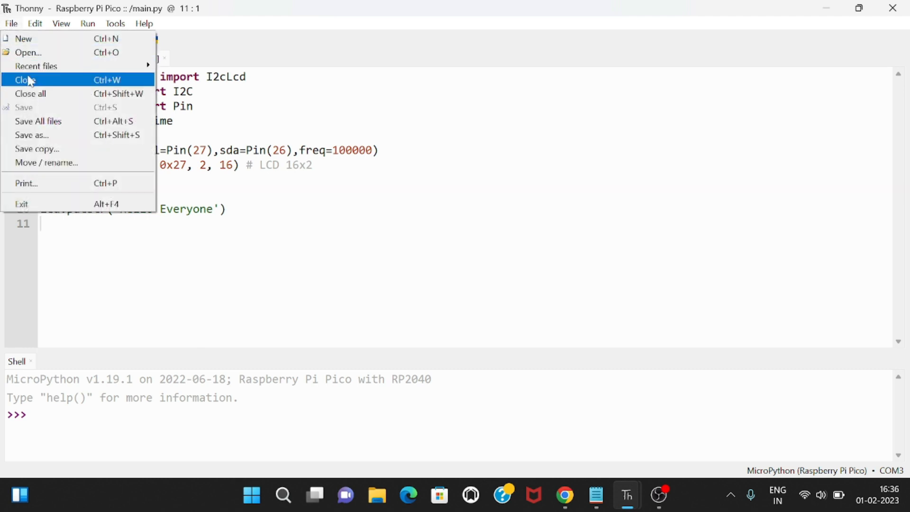
pyautogui.click(30, 52)
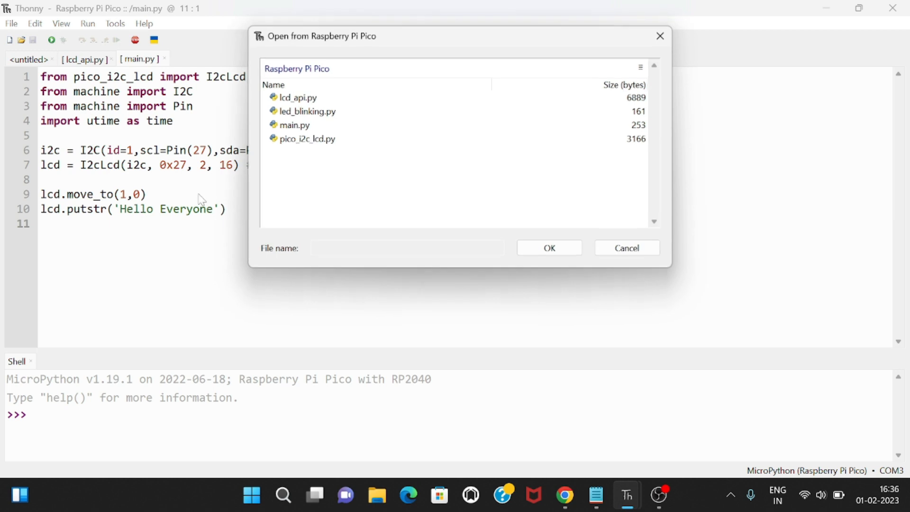
pyautogui.moveTo(302, 144)
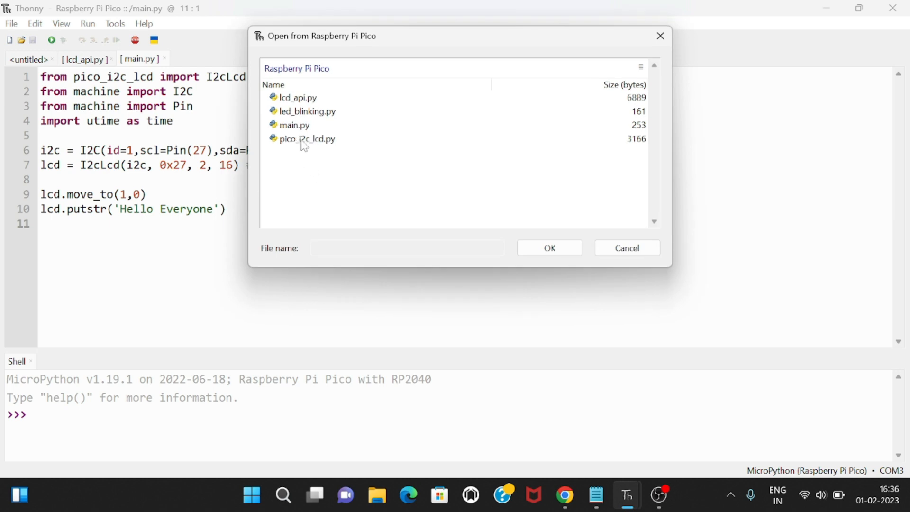
pyautogui.doubleClick(307, 138)
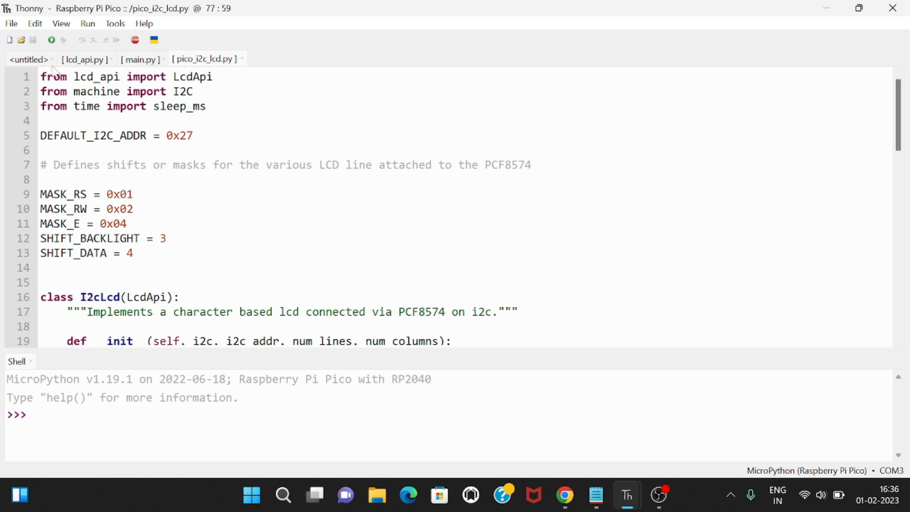
pyautogui.click(85, 59)
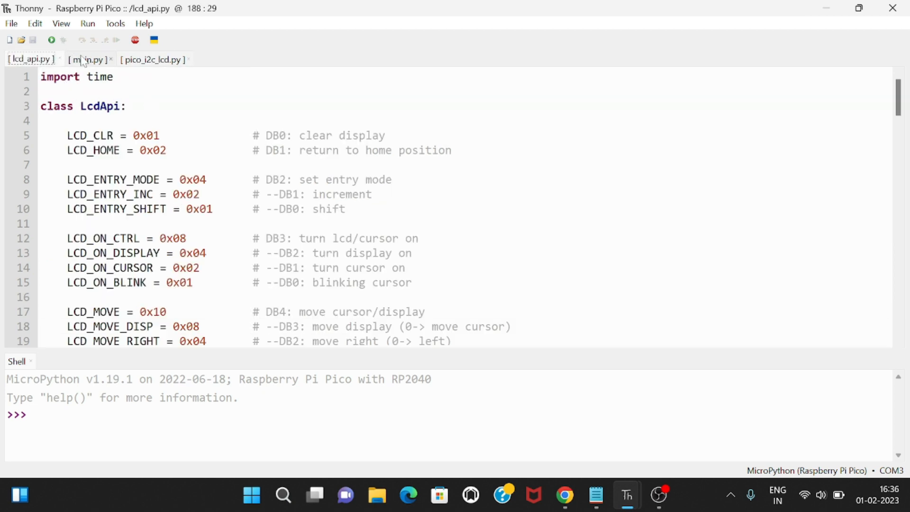
pyautogui.click(88, 59)
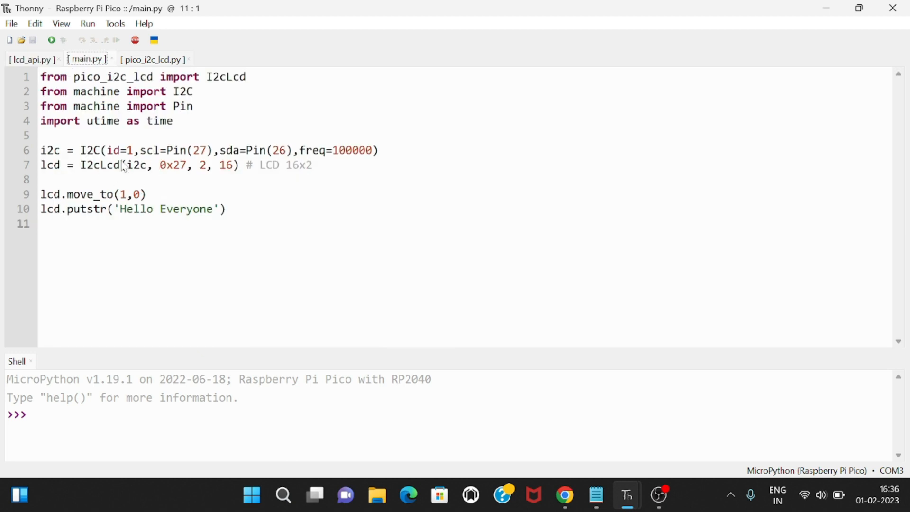
pyautogui.moveTo(67, 43)
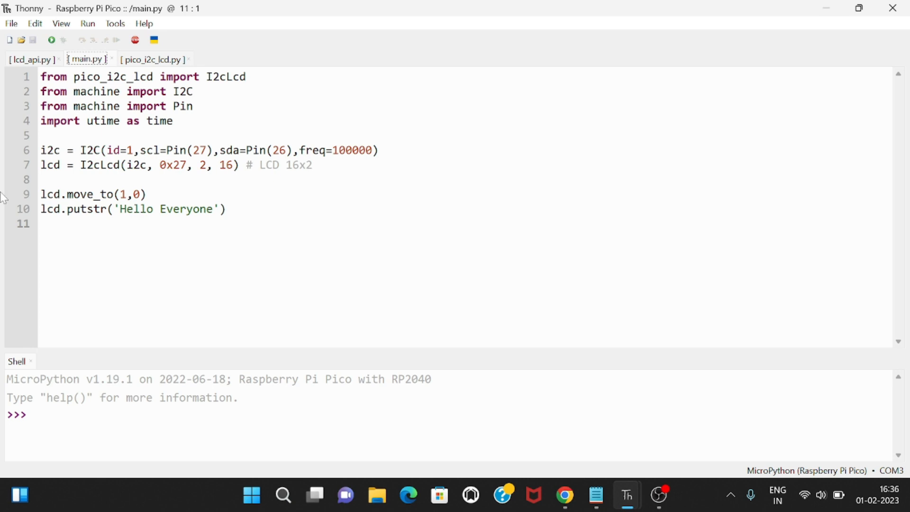
pyautogui.moveTo(817, 474)
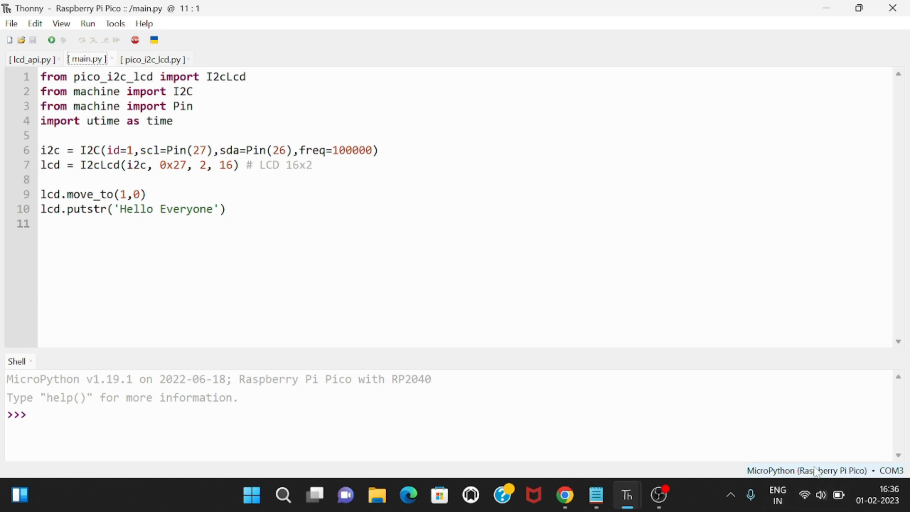
pyautogui.click(826, 470)
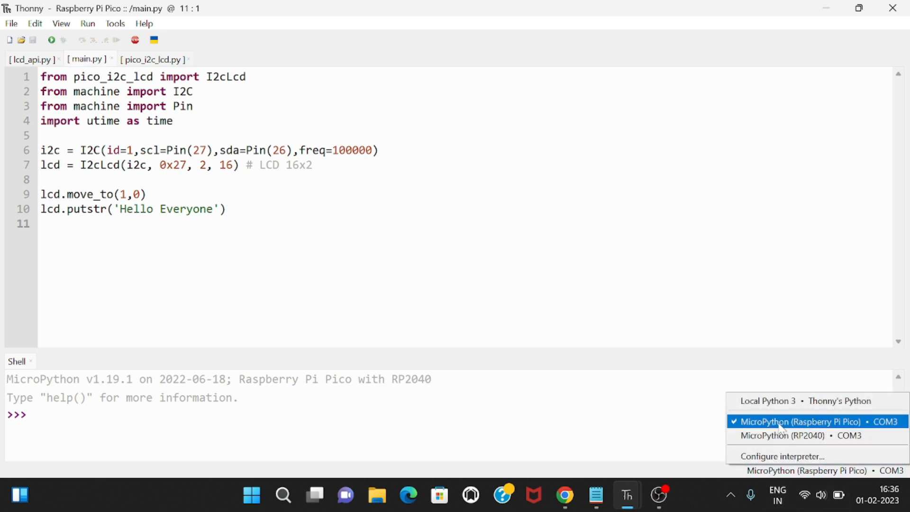
pyautogui.click(800, 421)
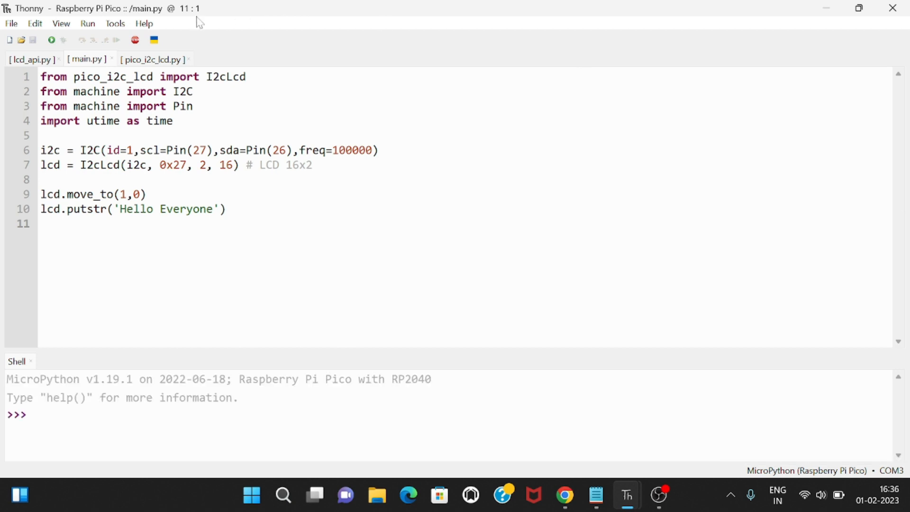
pyautogui.click(88, 22)
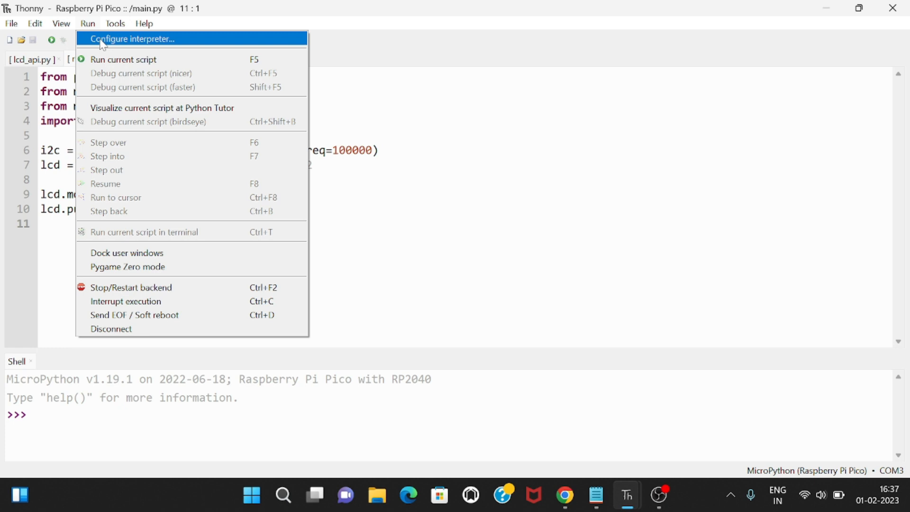
pyautogui.click(132, 39)
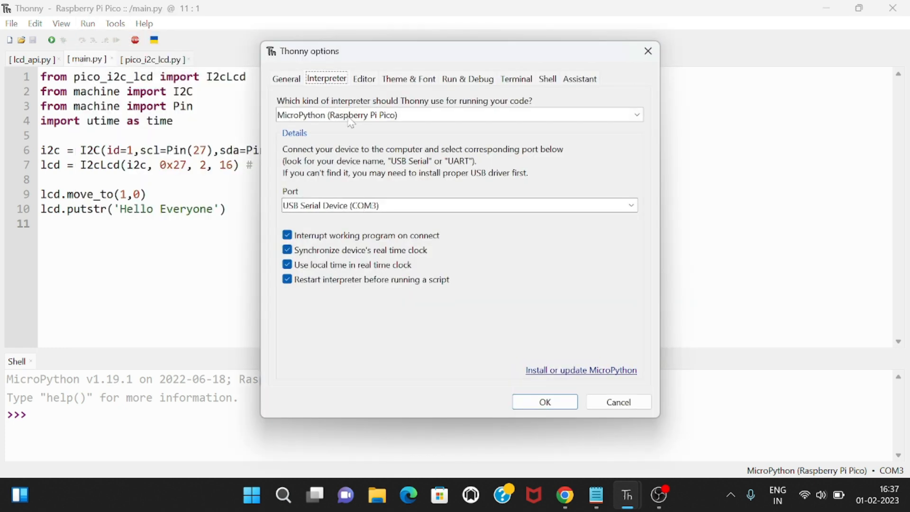
pyautogui.click(633, 114)
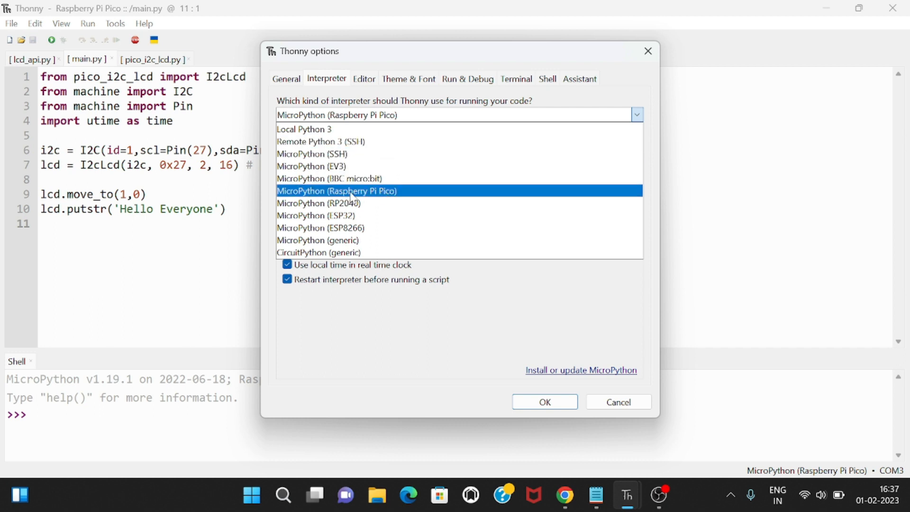
pyautogui.click(336, 191)
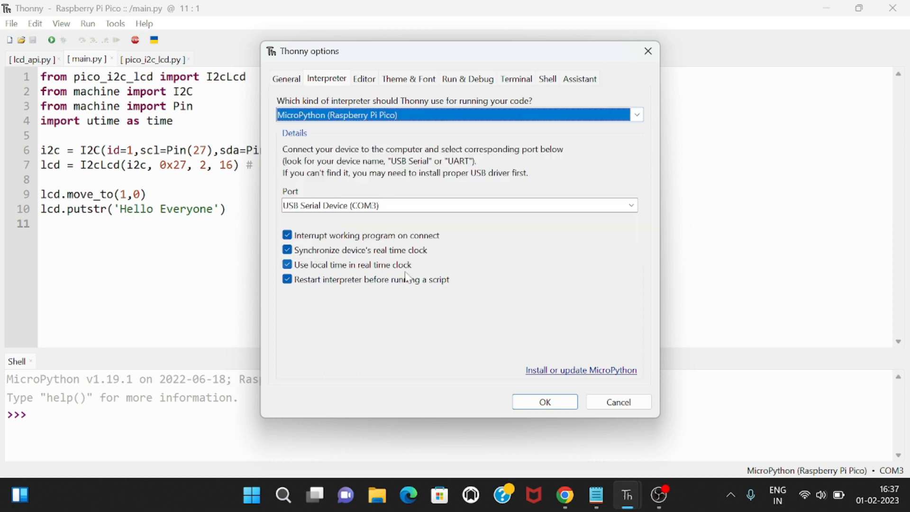
pyautogui.click(545, 401)
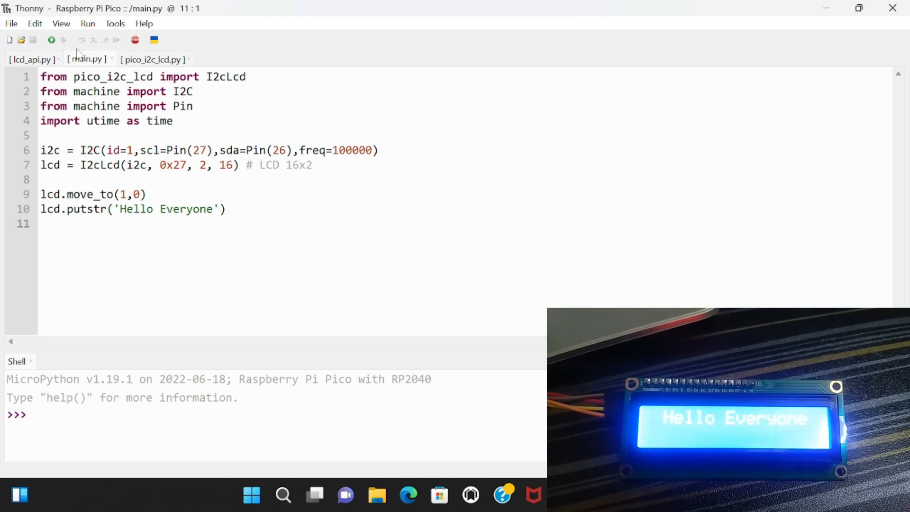
pyautogui.moveTo(49, 39)
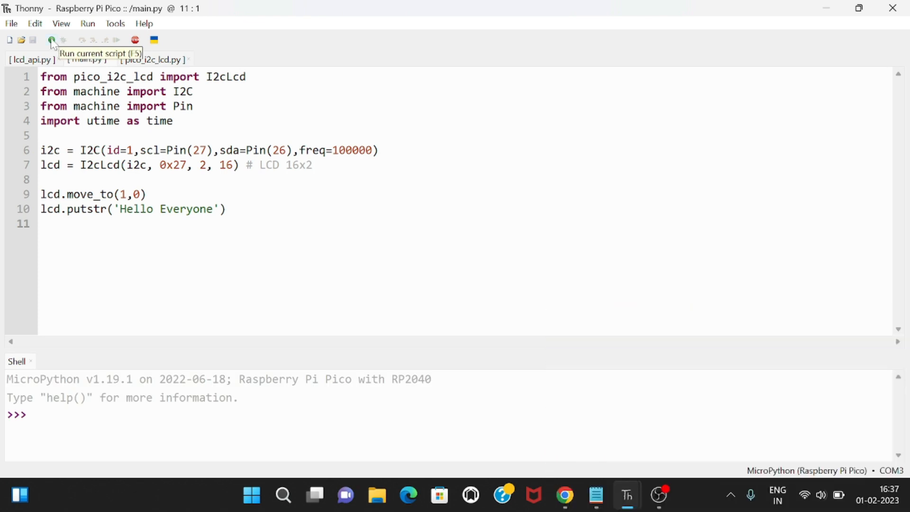
# Run main.py on the Raspberry Pi Pico so 'Hello Everyone' appears on the LCD.
pyautogui.click(49, 40)
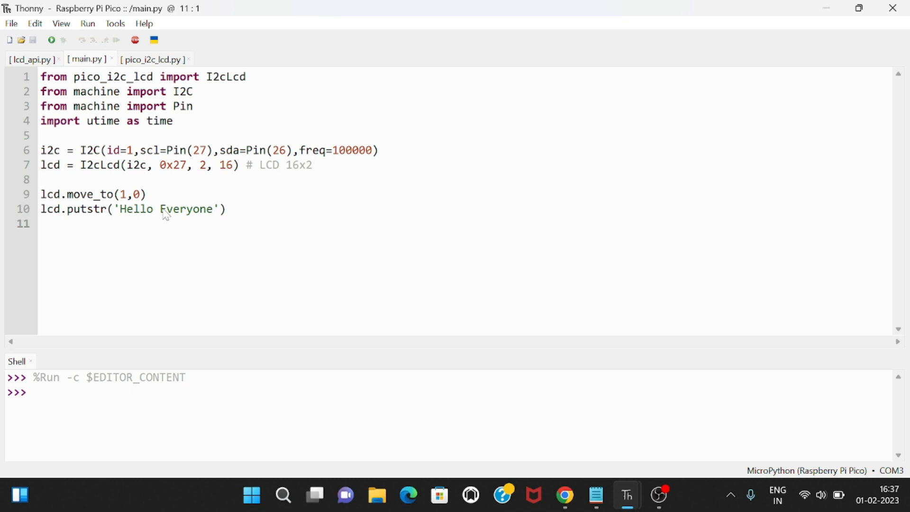
pyautogui.moveTo(175, 225)
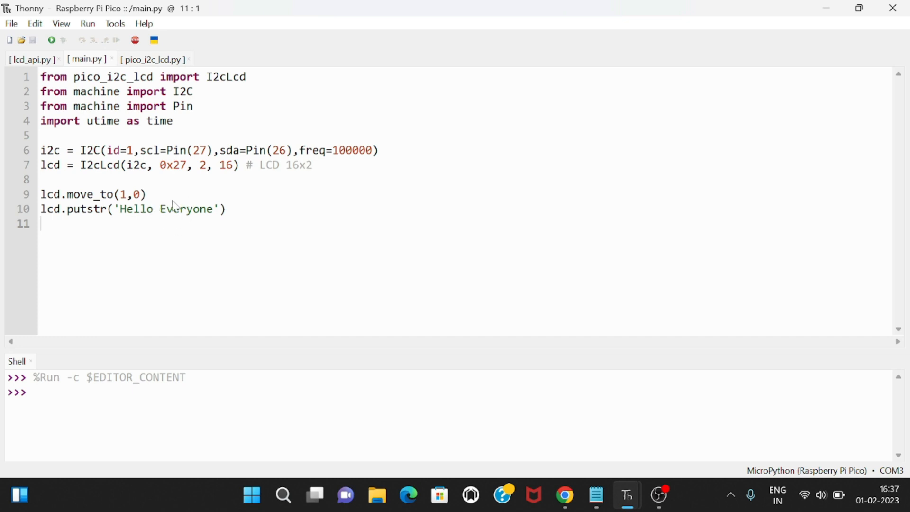
pyautogui.moveTo(274, 230)
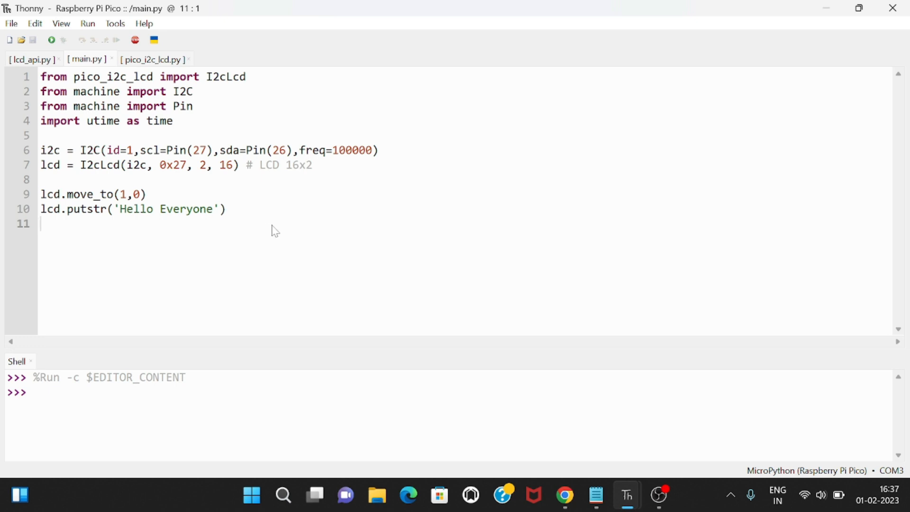
pyautogui.moveTo(245, 212)
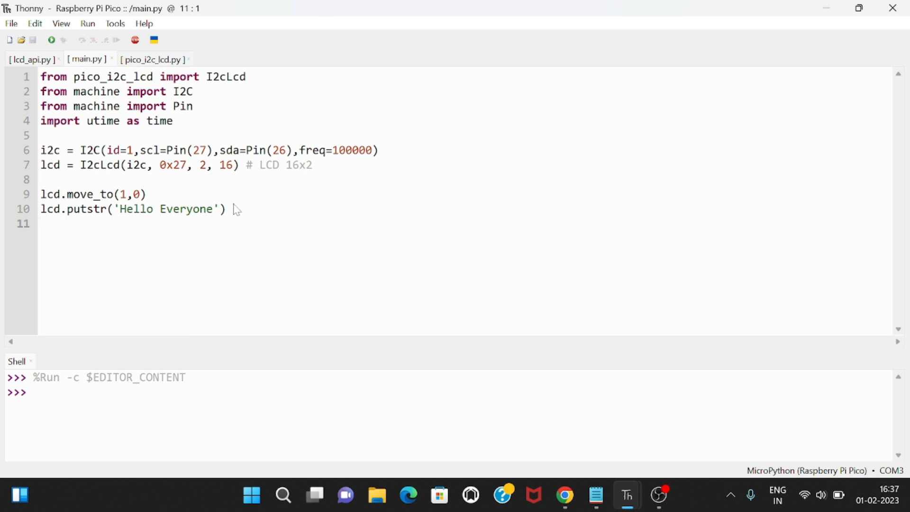
# After time.sleep(2), clear the LCD and put 'Welcome' at move_to(4,0).
pyautogui.write('time,')
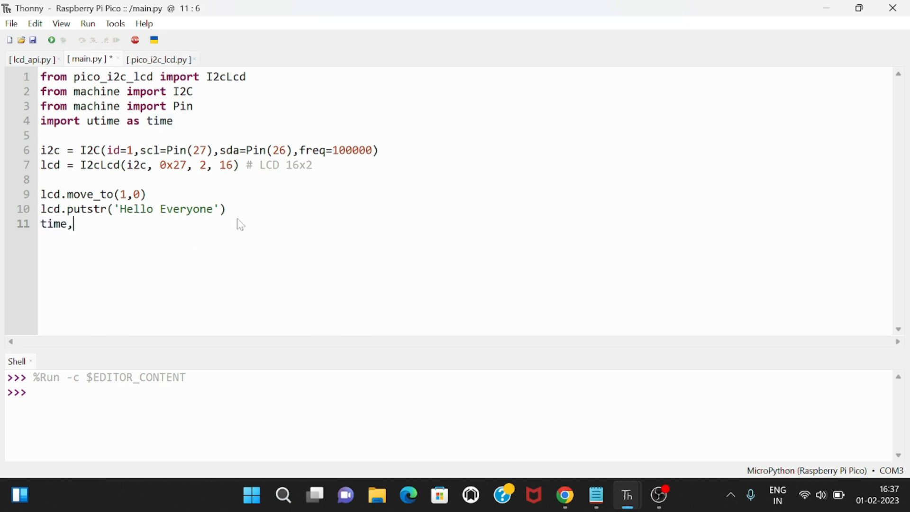
pyautogui.write('sleep(2)')
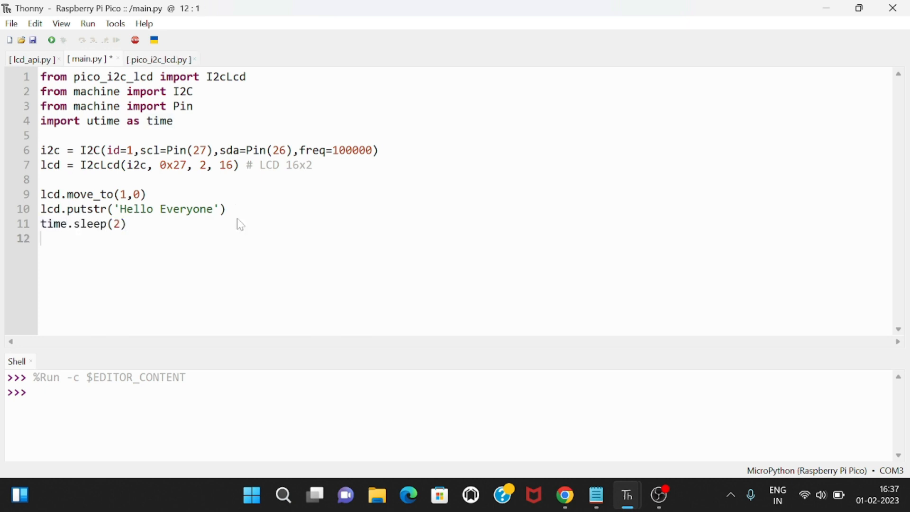
pyautogui.write('lcd,clear()')
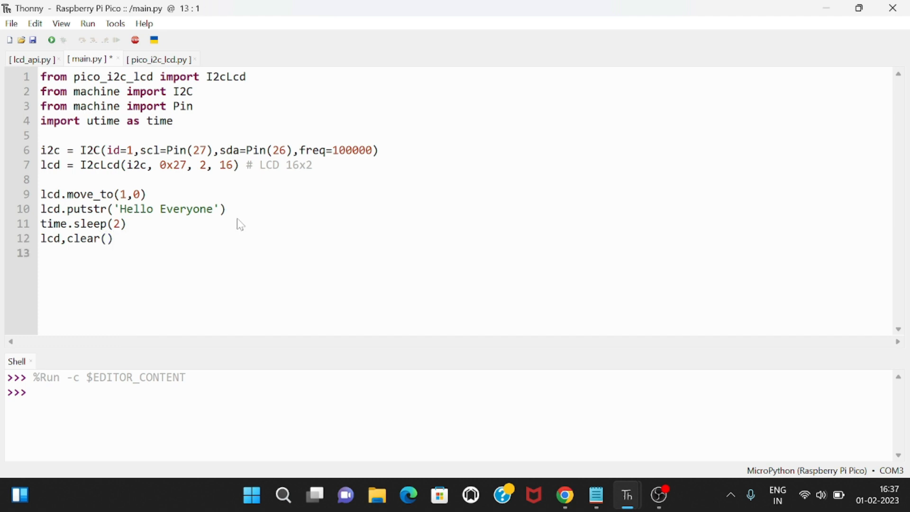
pyautogui.write('lcd.move')
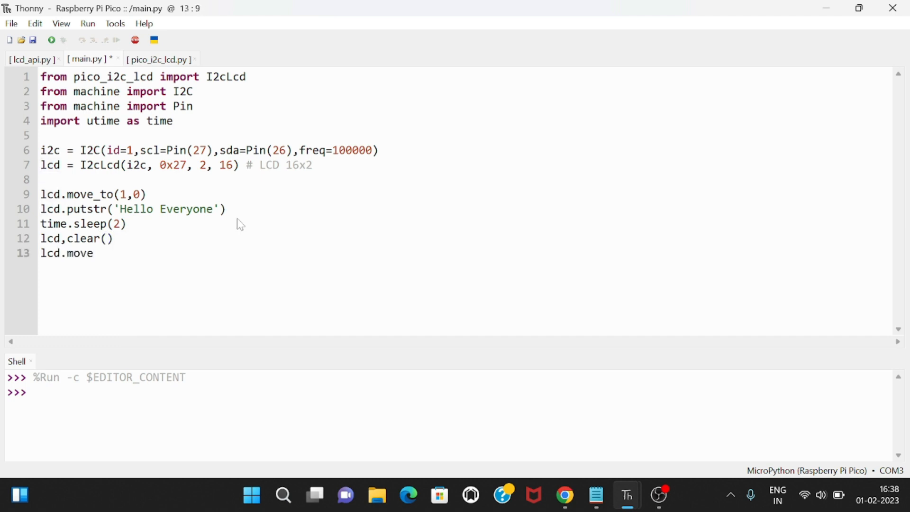
pyautogui.write('_to(4,0)')
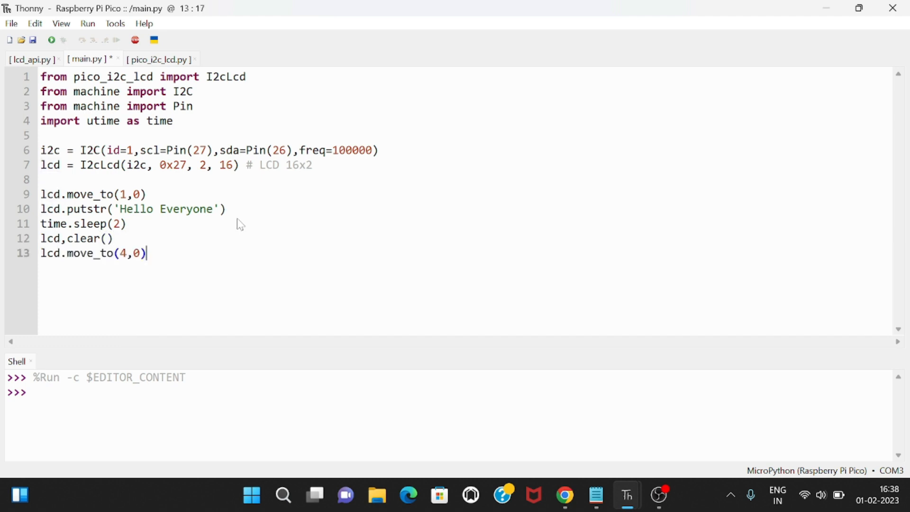
pyautogui.write('lcd.put')
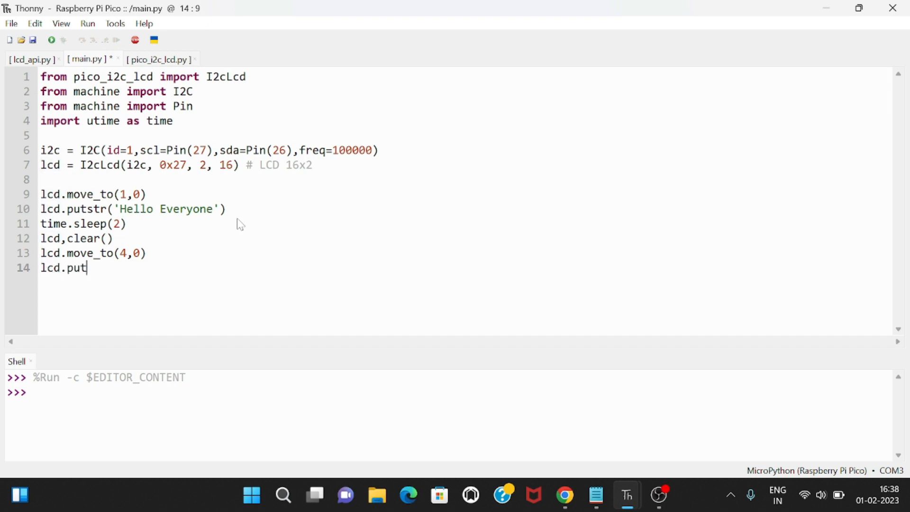
pyautogui.write("str('Welc")
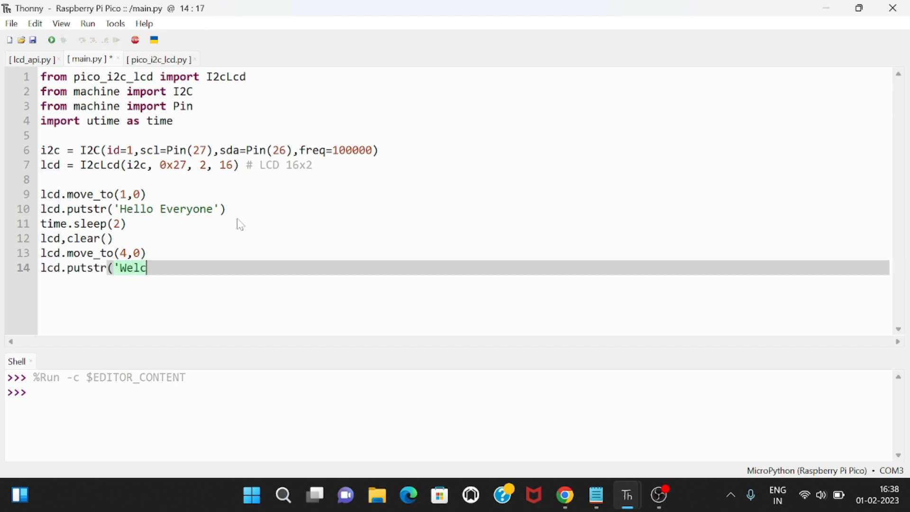
pyautogui.write("ome')")
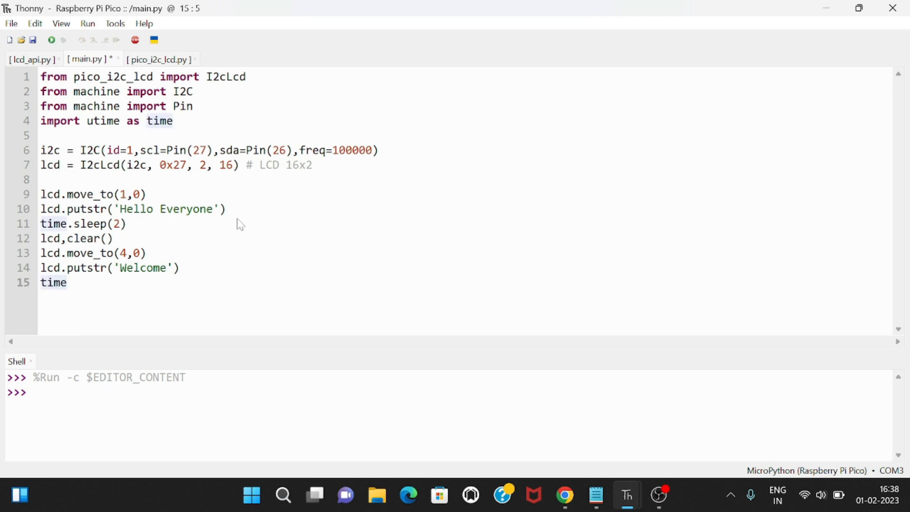
# After another time.sleep(2), clear the LCD and put 'to my channel' at move_to(3,0).
pyautogui.write('.sleep(2)')
pyautogui.write('lcd.')
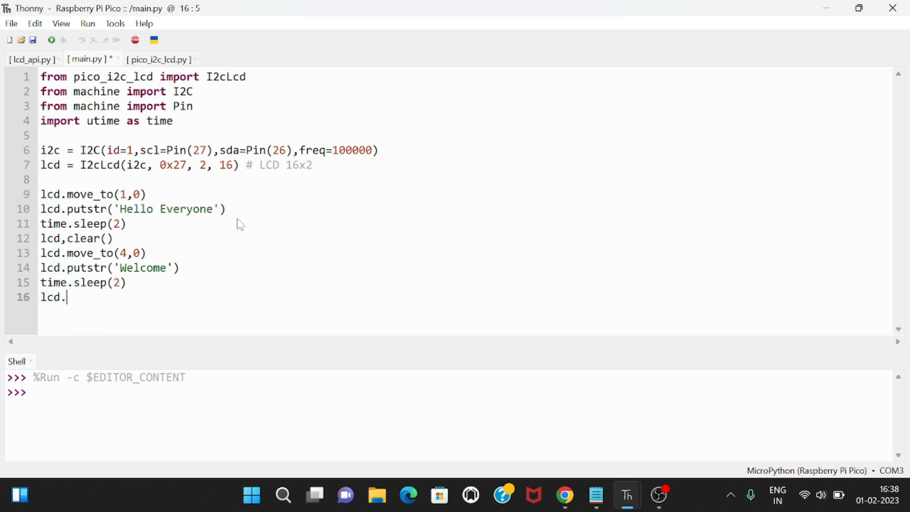
pyautogui.write('clear()')
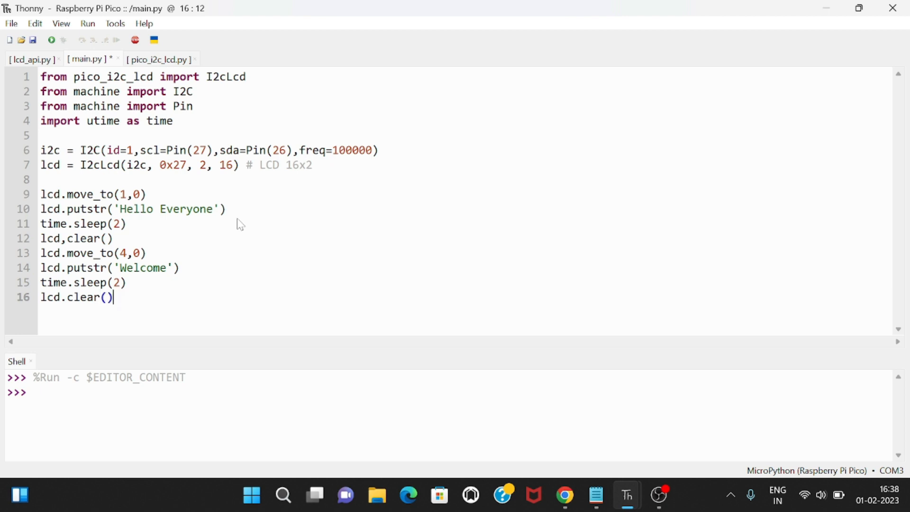
pyautogui.write('lcd.move_to')
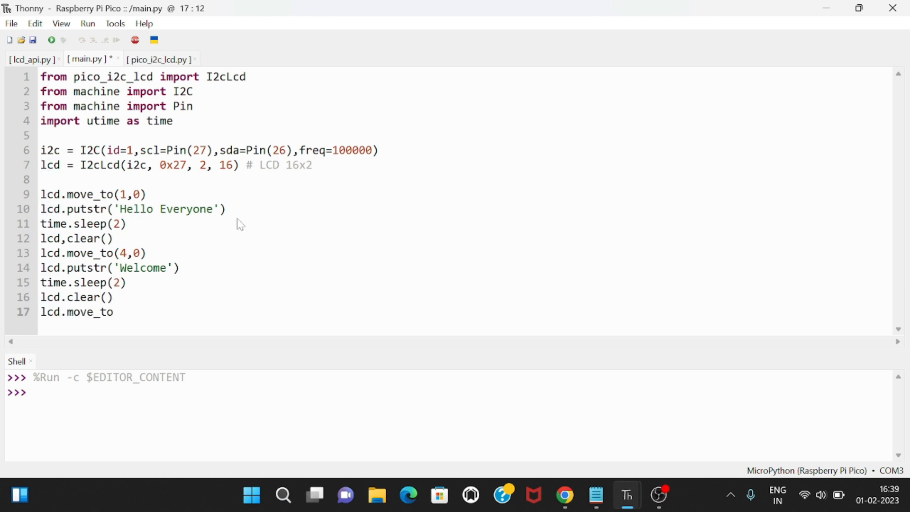
pyautogui.write('(3,0)')
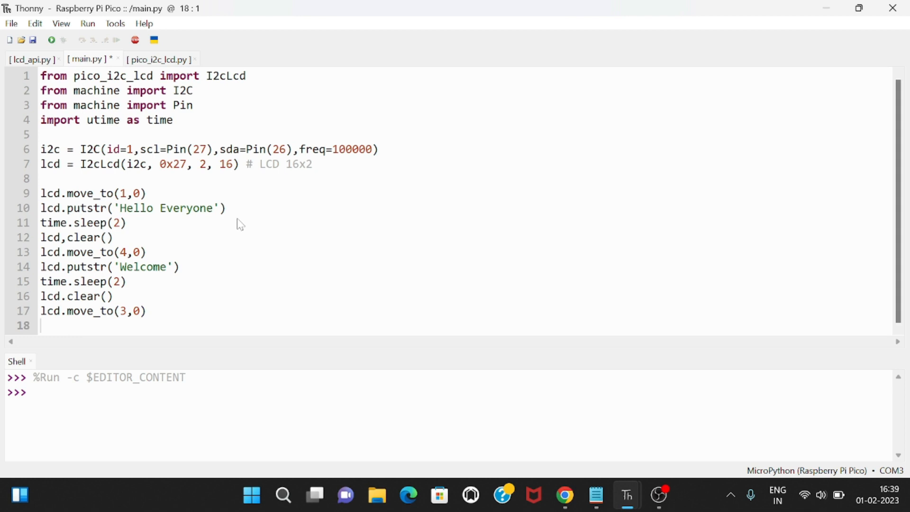
pyautogui.write('lcd.putstr')
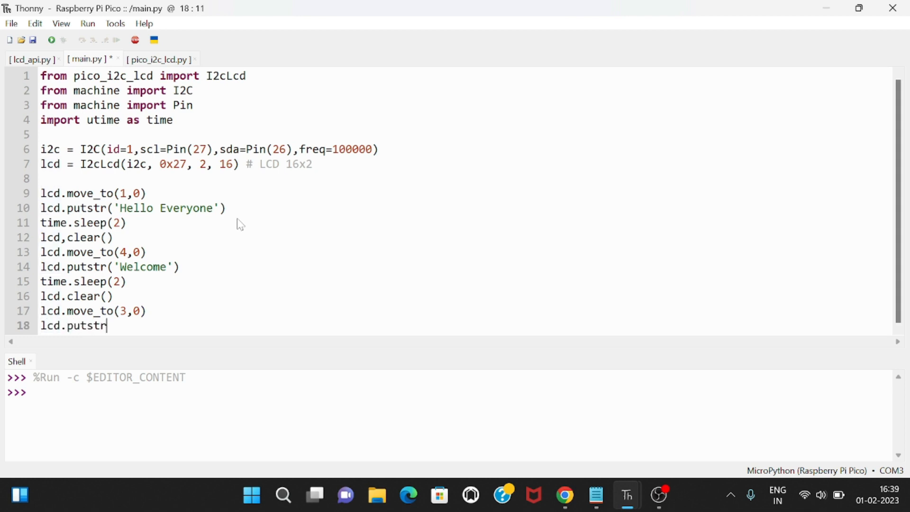
pyautogui.write("('to my channel")
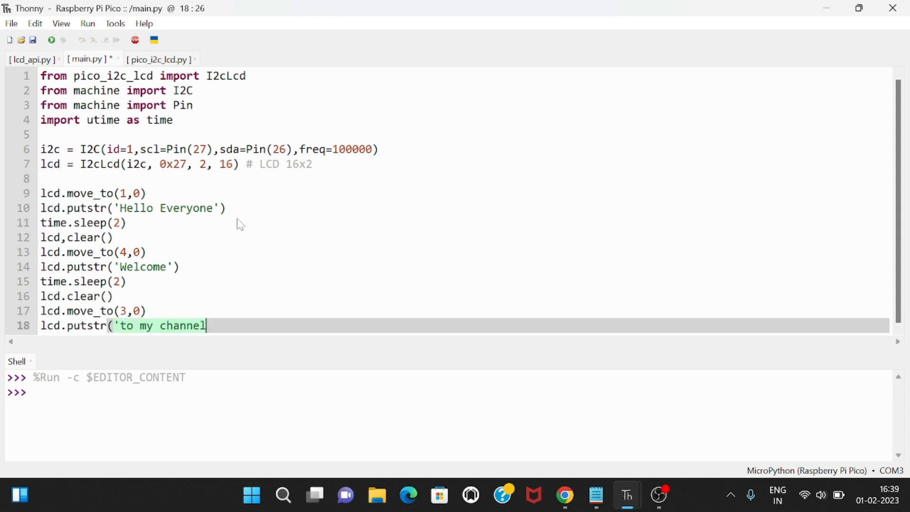
pyautogui.write("')")
pyautogui.write('time.sleep(2')
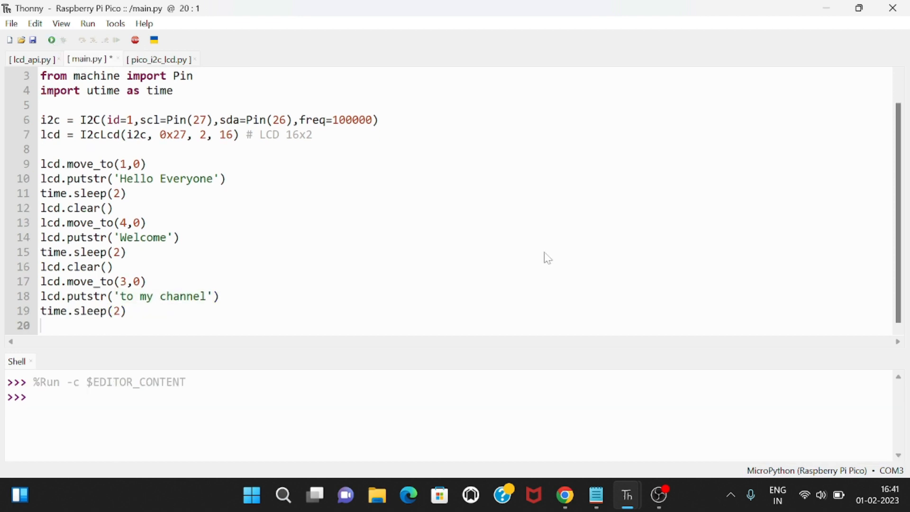
# Clear the LCD again and start 'Please subscribe for more videos' at move_to(1,0).
pyautogui.write('lcd,clear()')
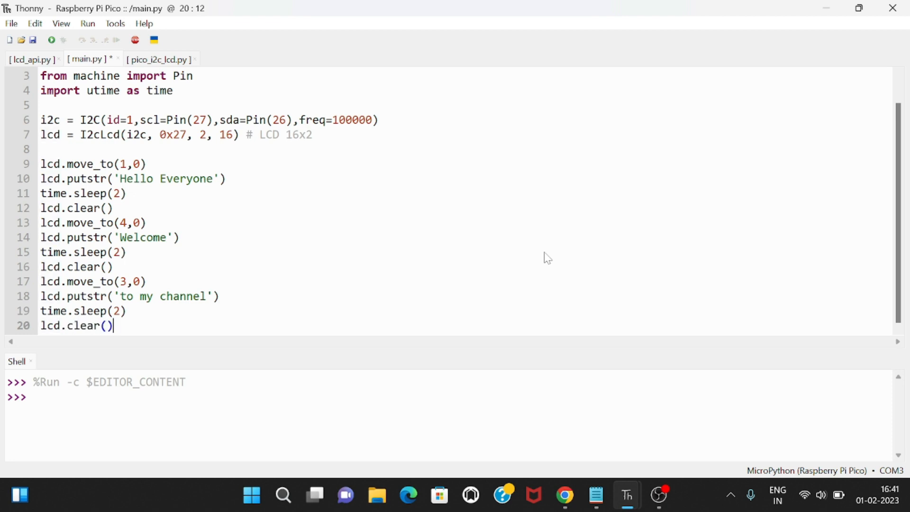
pyautogui.write('lcd.mo')
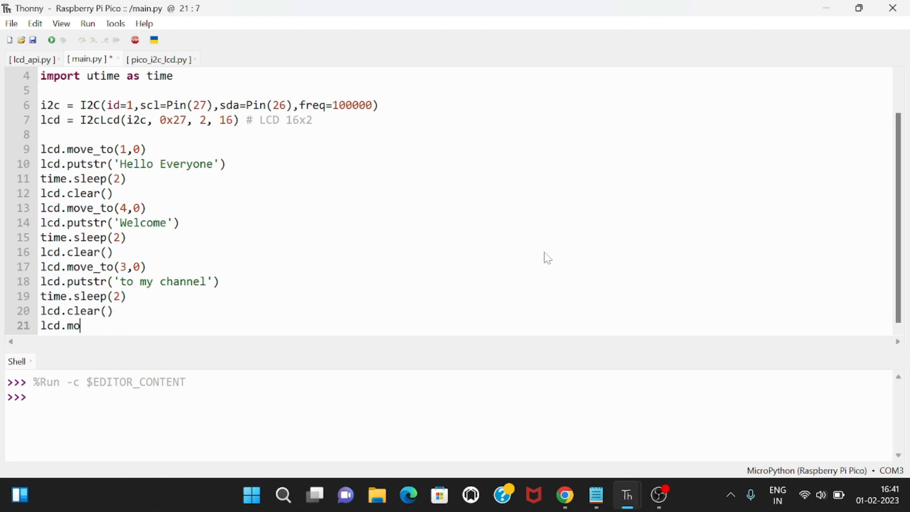
pyautogui.write('ve_to(1,0')
pyautogui.write('lcd.putstr(')
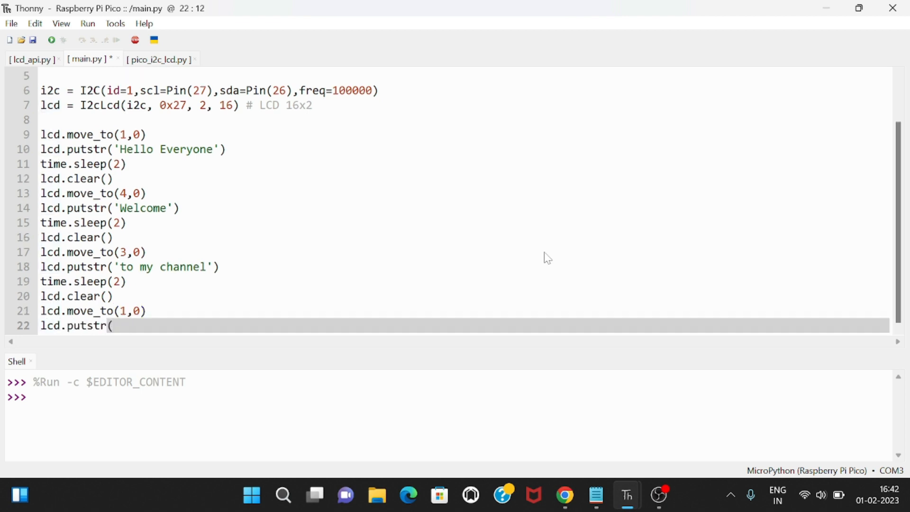
pyautogui.write("'Please subscrib")
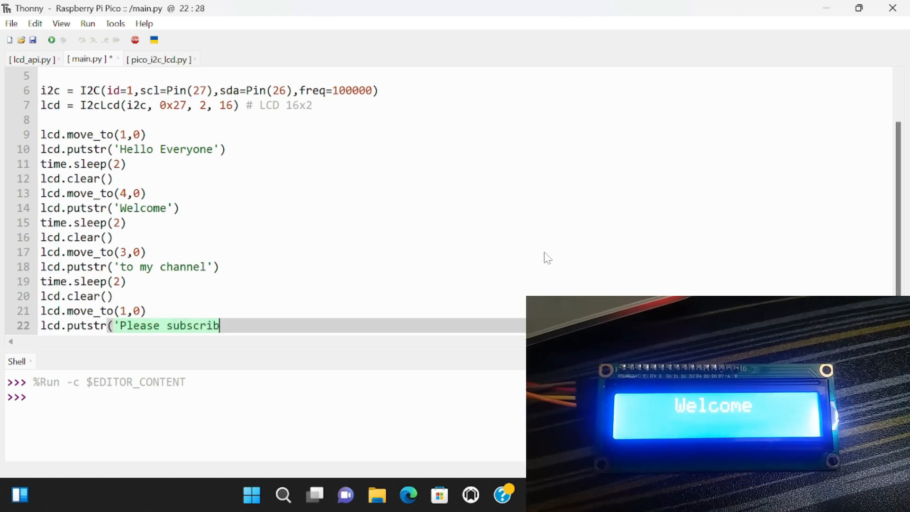
pyautogui.write('e')
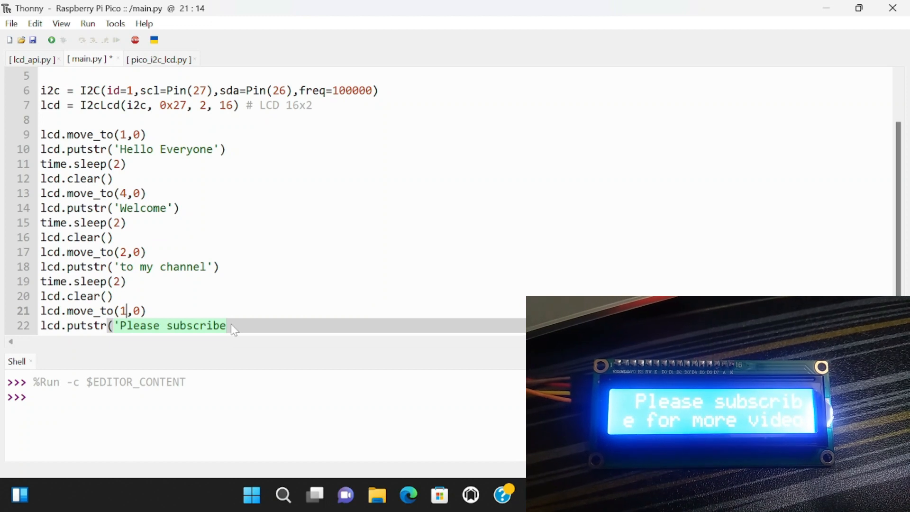
pyautogui.write('for more vide')
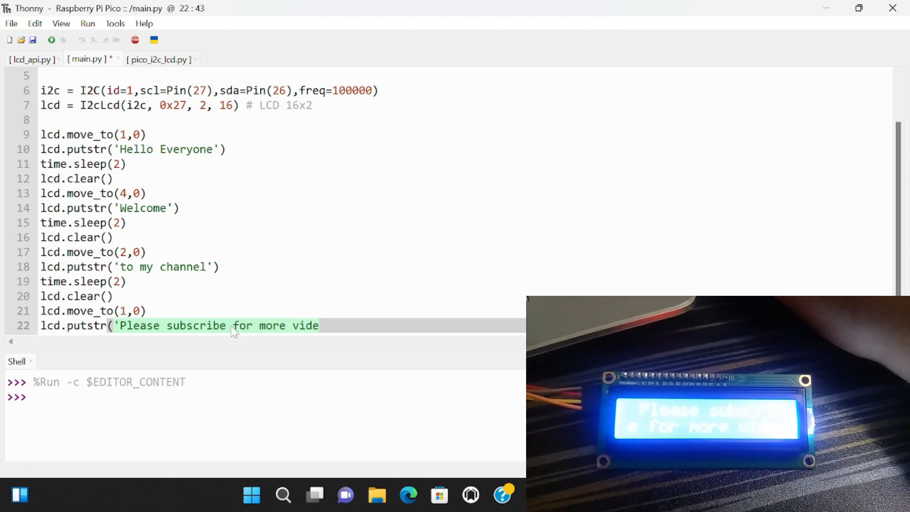